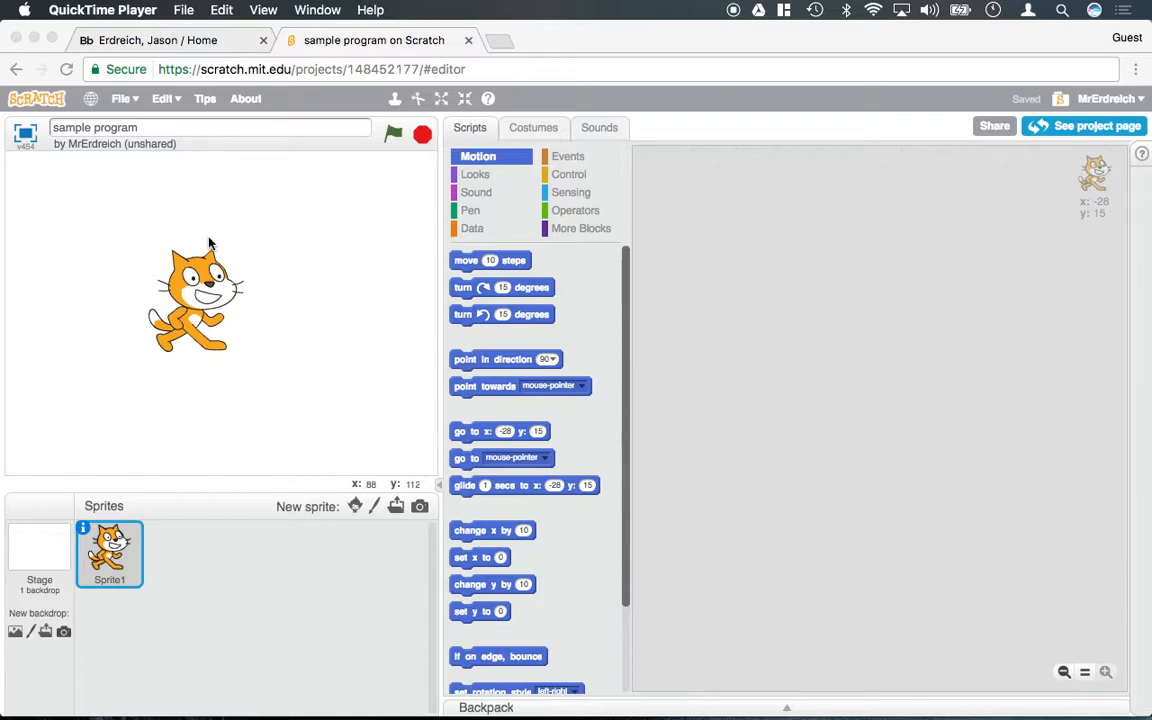
{"action": "mouse_move", "coordinate": [240, 564]}
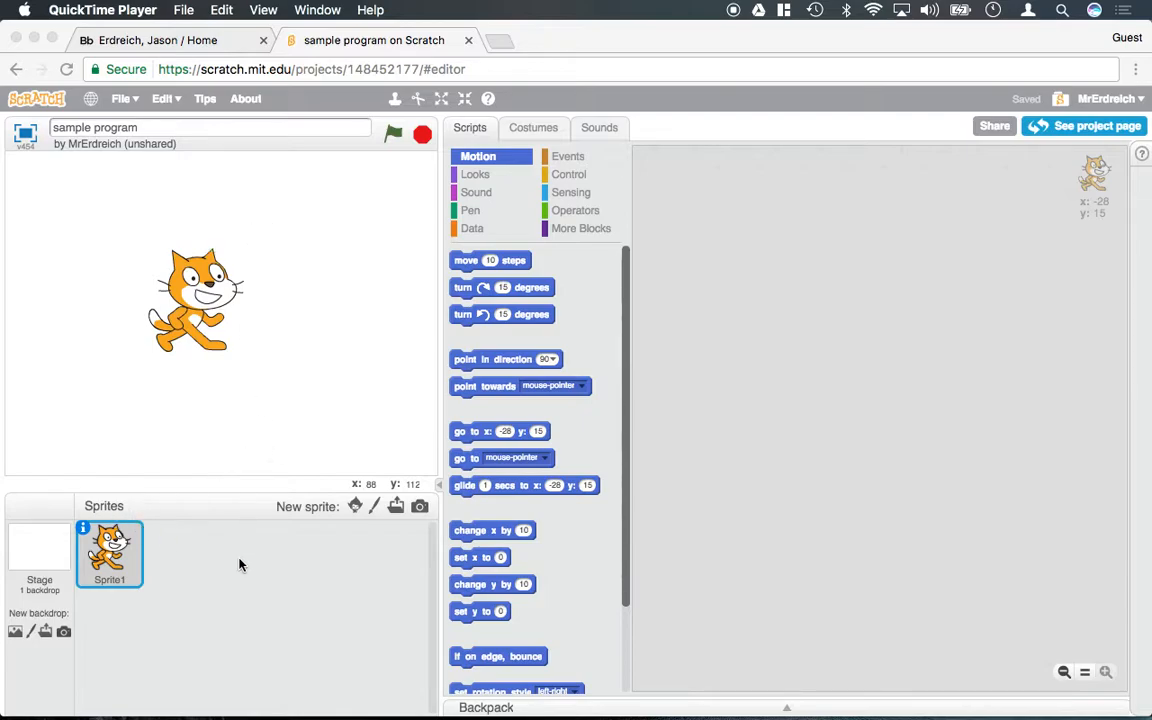
{"action": "mouse_move", "coordinate": [104, 650]}
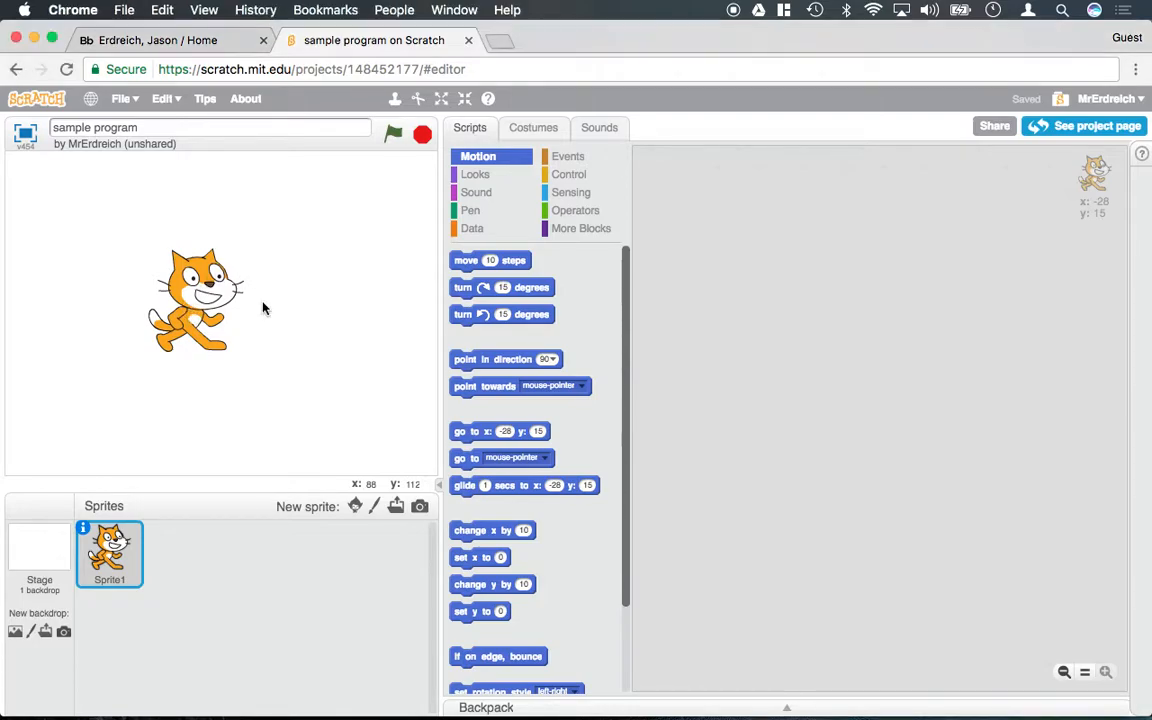
Drag the cat sprite lower and toward the middle of the stage
{"action": "left_click_drag", "start_coordinate": [200, 300], "coordinate": [130, 390]}
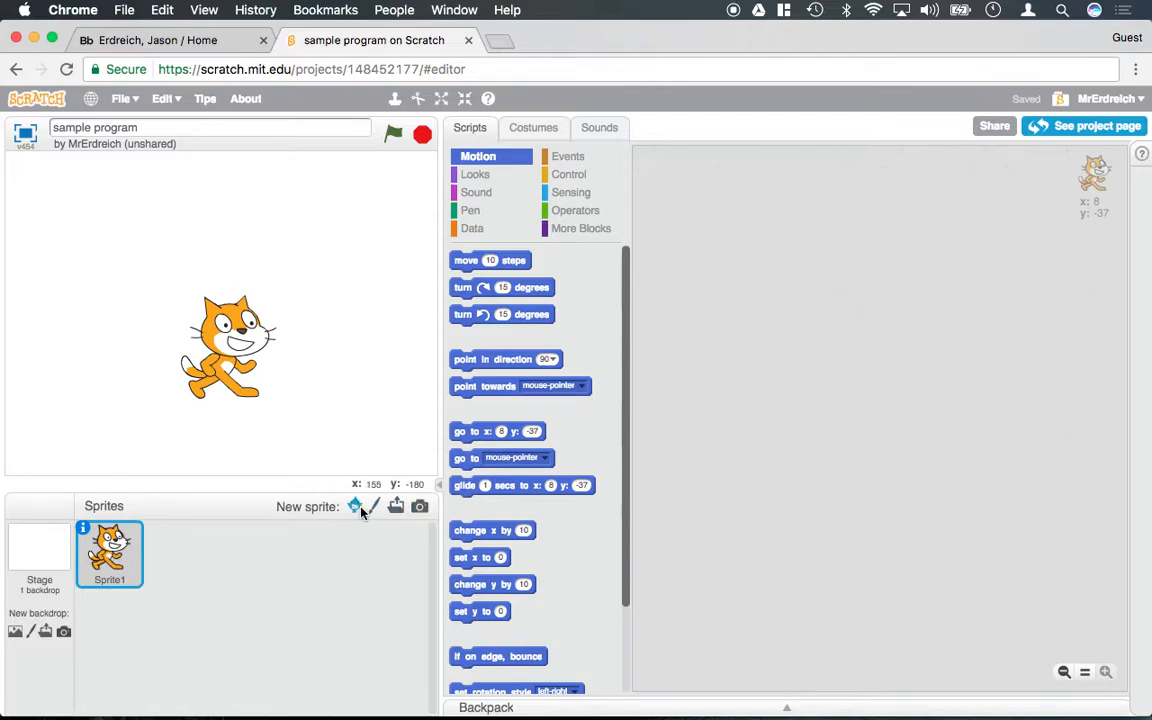
{"action": "mouse_move", "coordinate": [354, 506]}
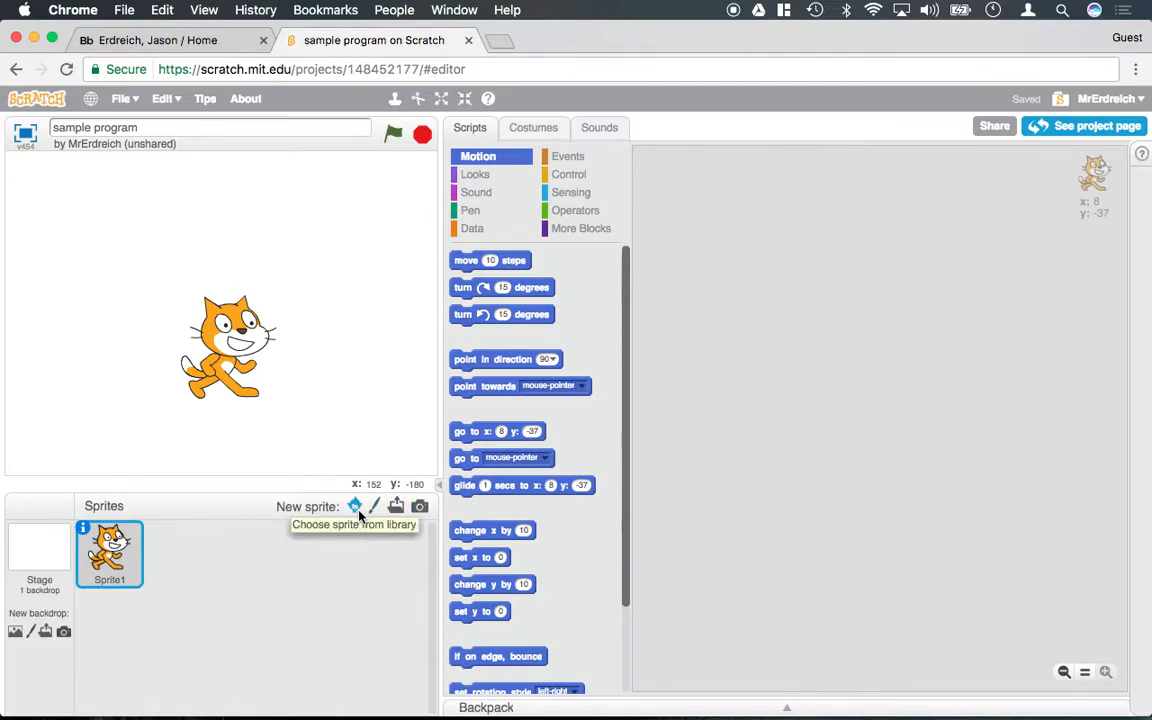
{"action": "mouse_move", "coordinate": [374, 506]}
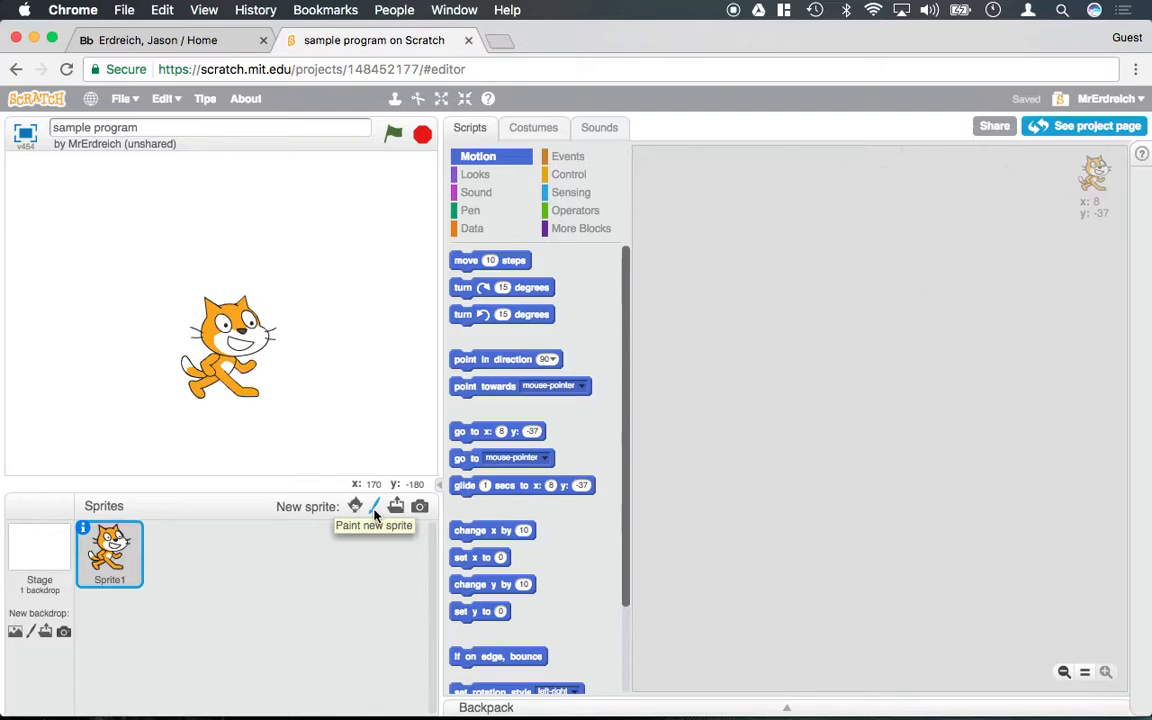
{"action": "mouse_move", "coordinate": [396, 506]}
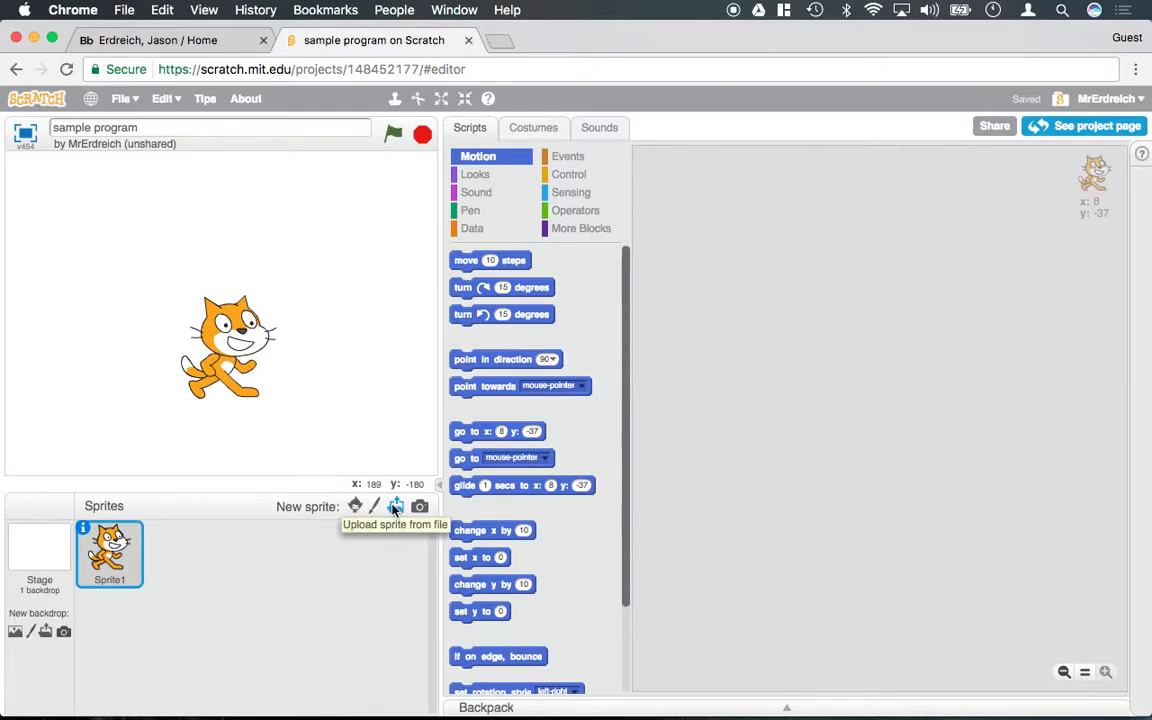
{"action": "mouse_move", "coordinate": [420, 506]}
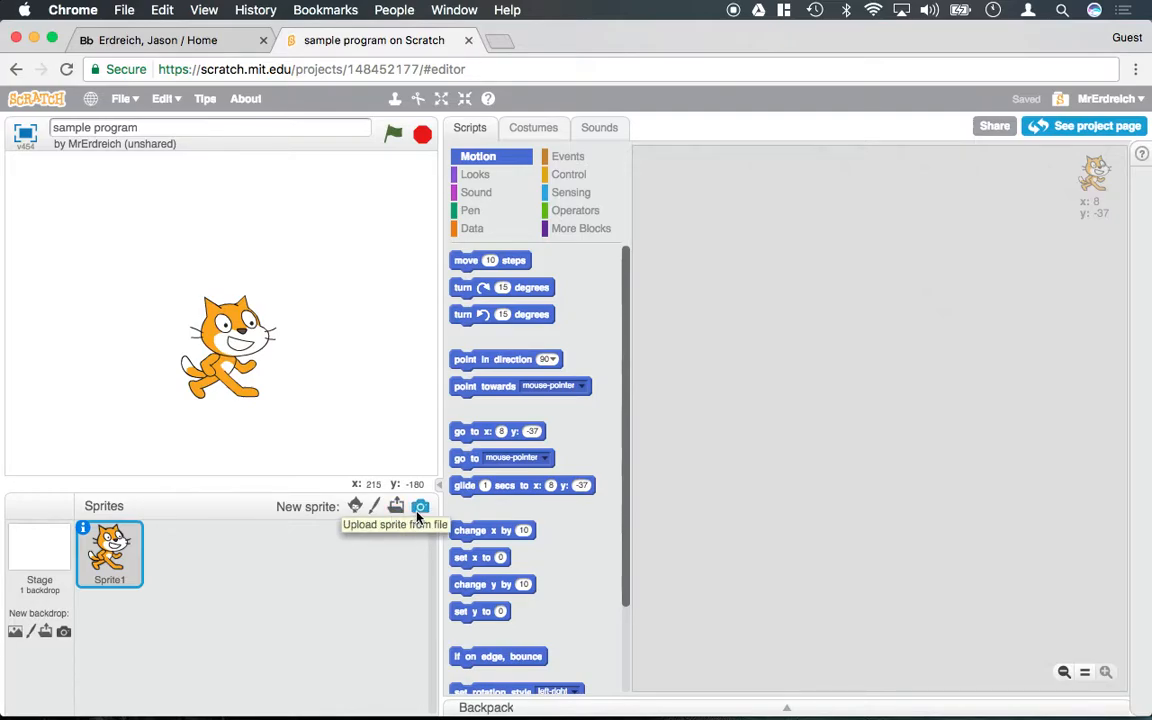
{"action": "mouse_move", "coordinate": [420, 508]}
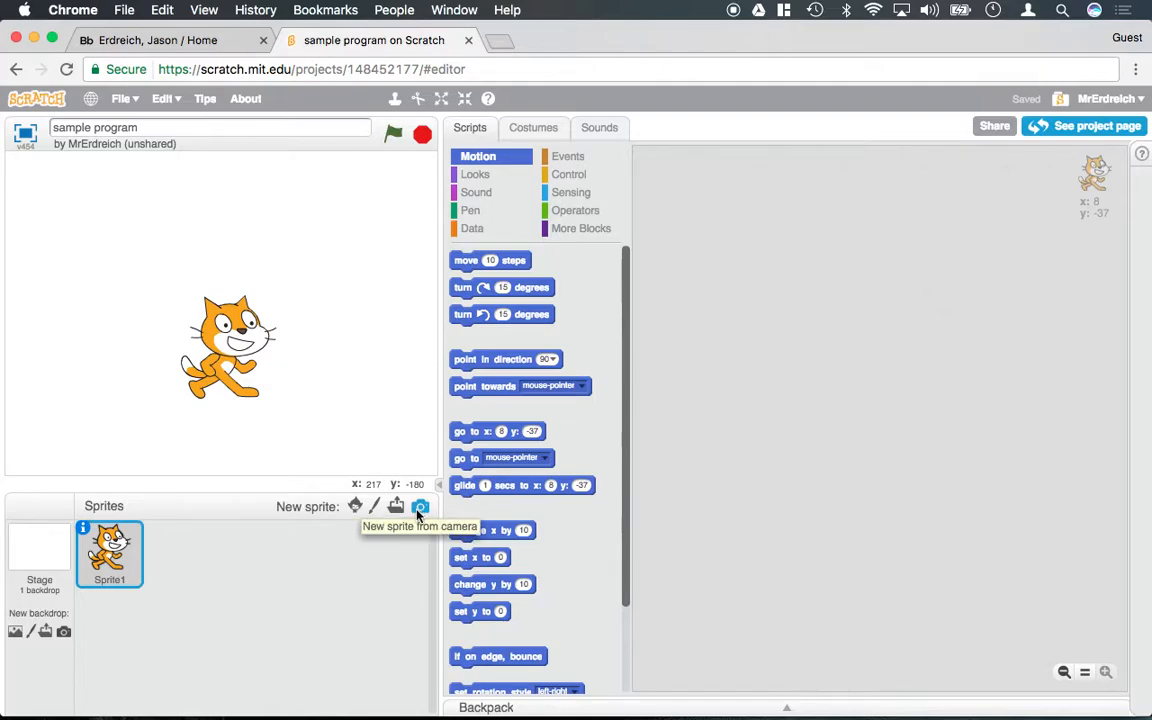
{"action": "mouse_move", "coordinate": [128, 518]}
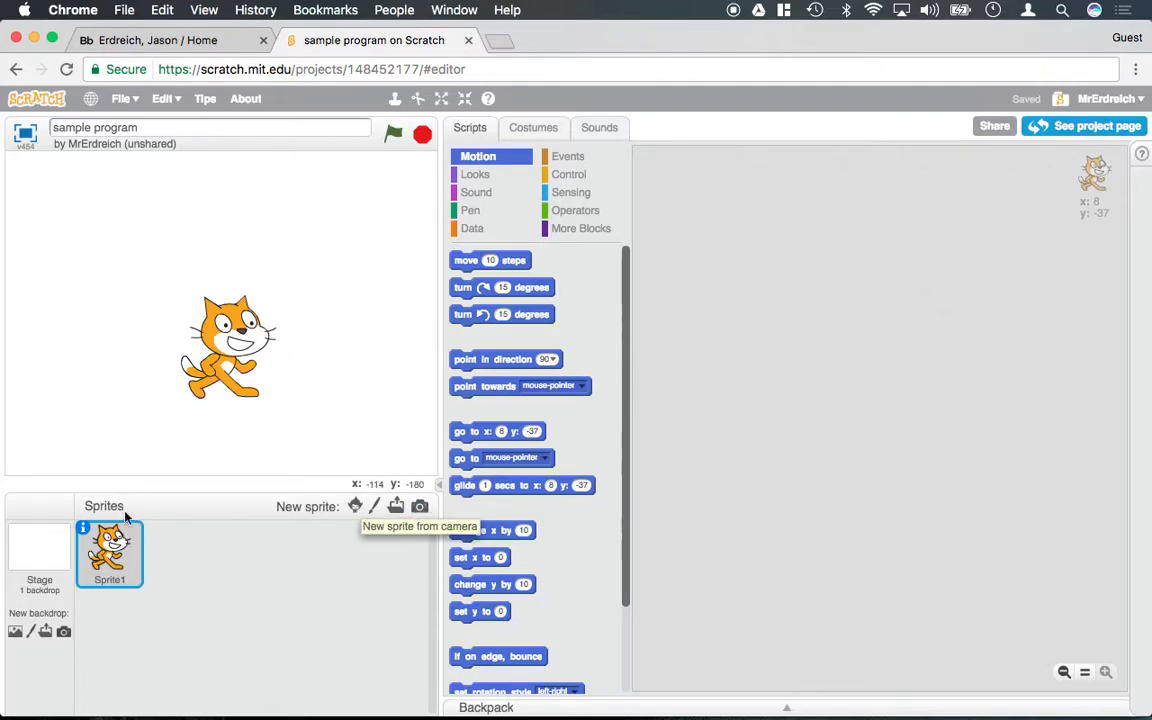
Browse the Sprite Library's Animals and People categories, settling on the animal sprites
{"action": "left_click", "coordinate": [356, 506]}
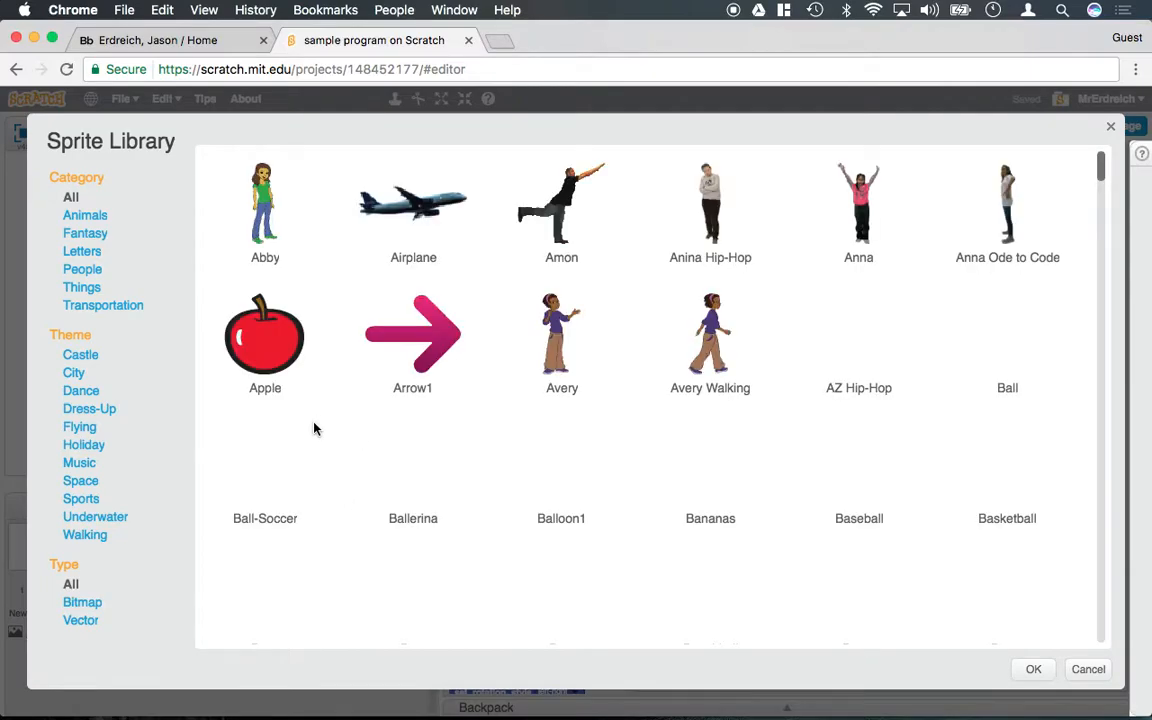
{"action": "scroll", "scroll_direction": "down", "scroll_amount": 3}
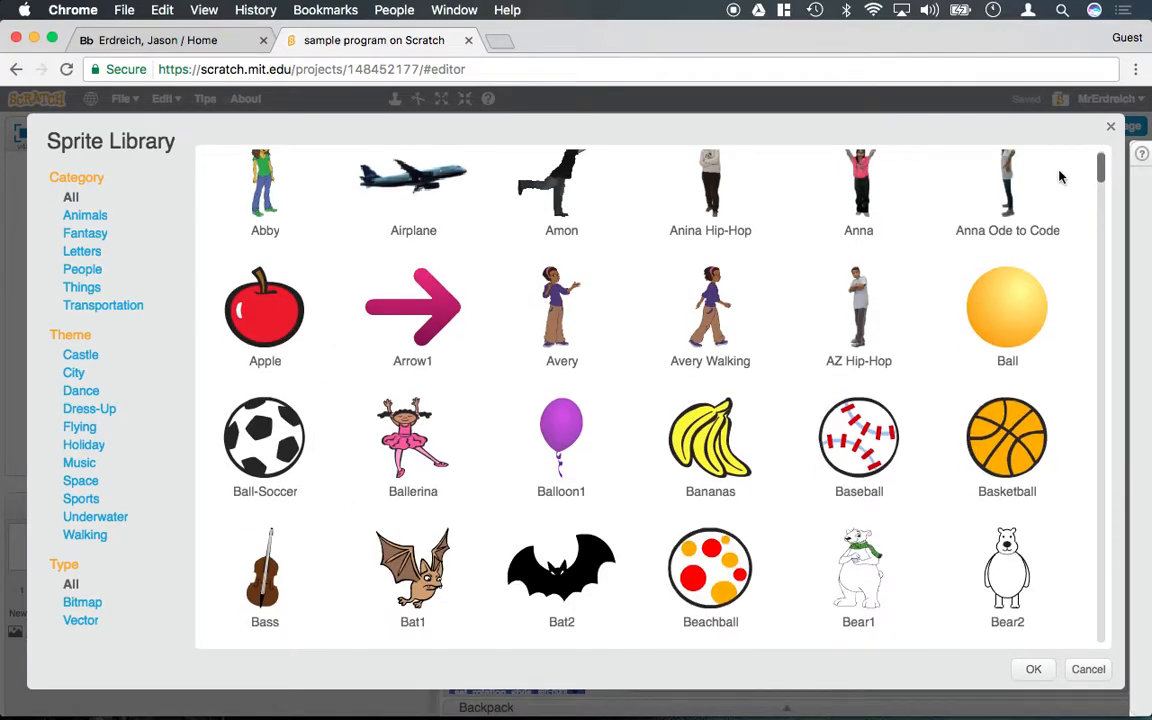
{"action": "scroll", "scroll_direction": "down", "scroll_amount": 3}
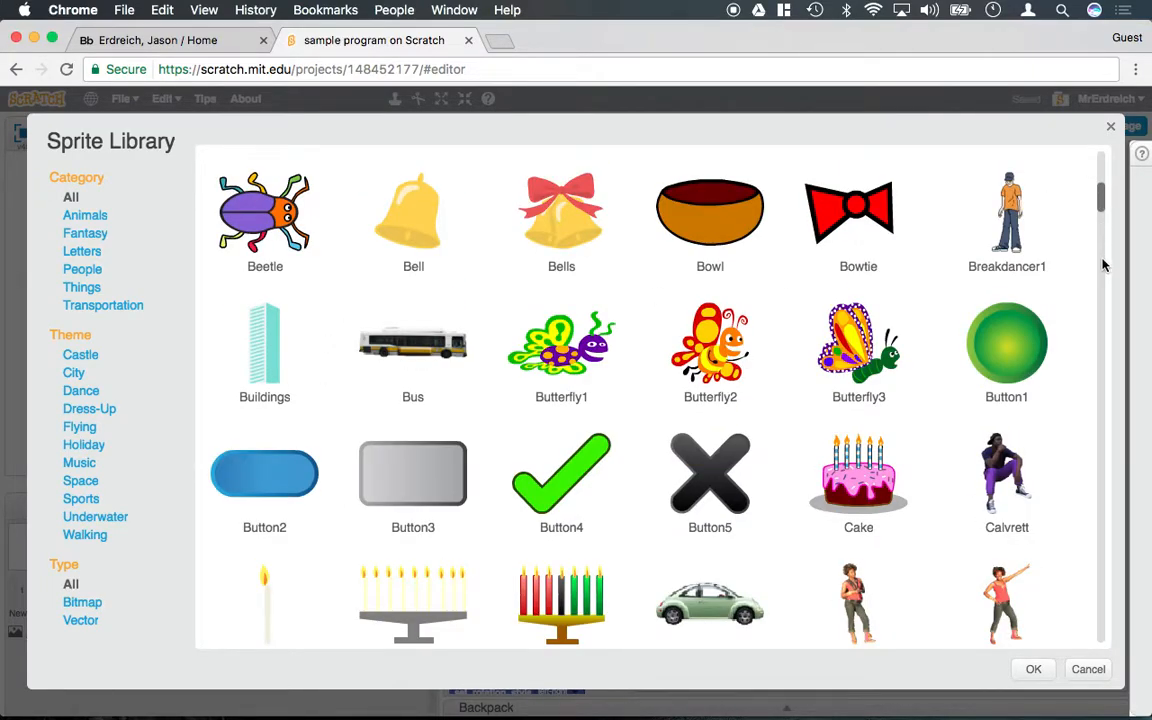
{"action": "left_click", "coordinate": [84, 216]}
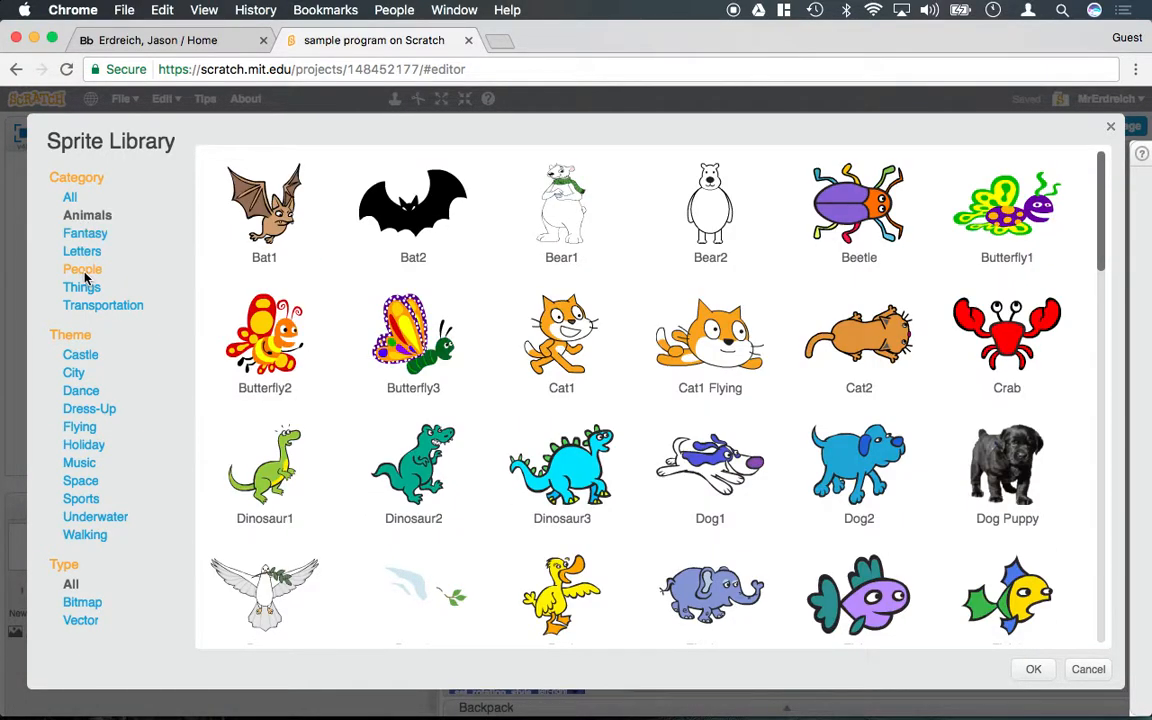
{"action": "left_click", "coordinate": [84, 268]}
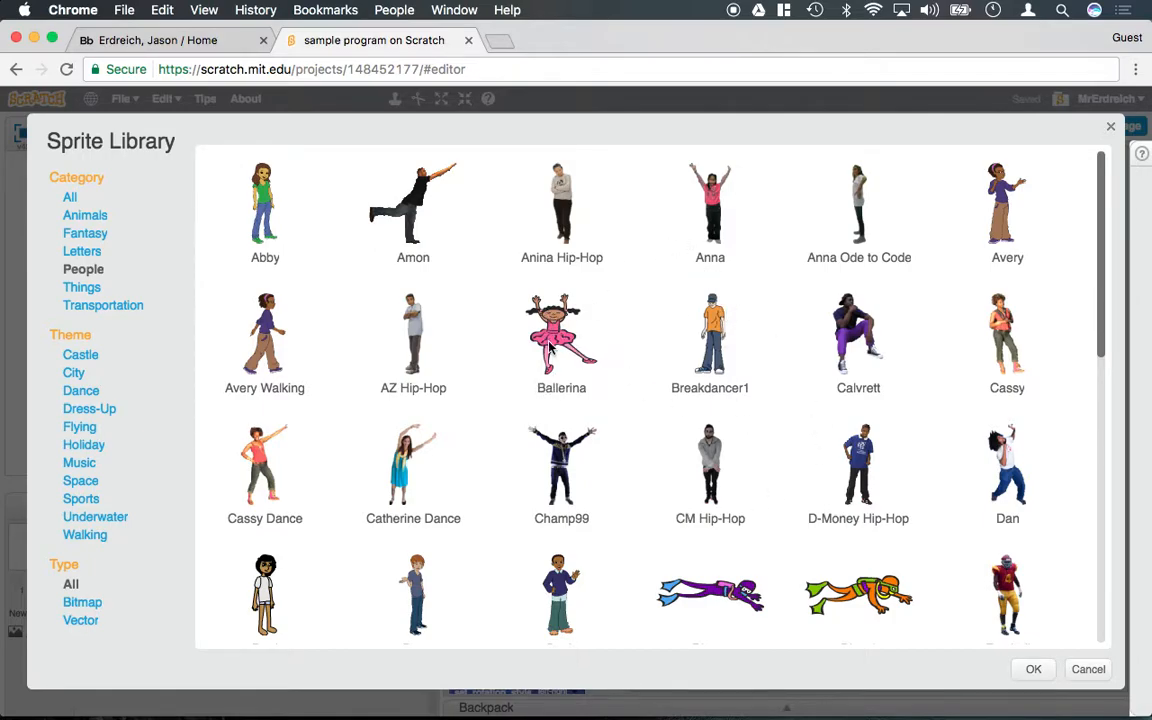
{"action": "mouse_move", "coordinate": [612, 500]}
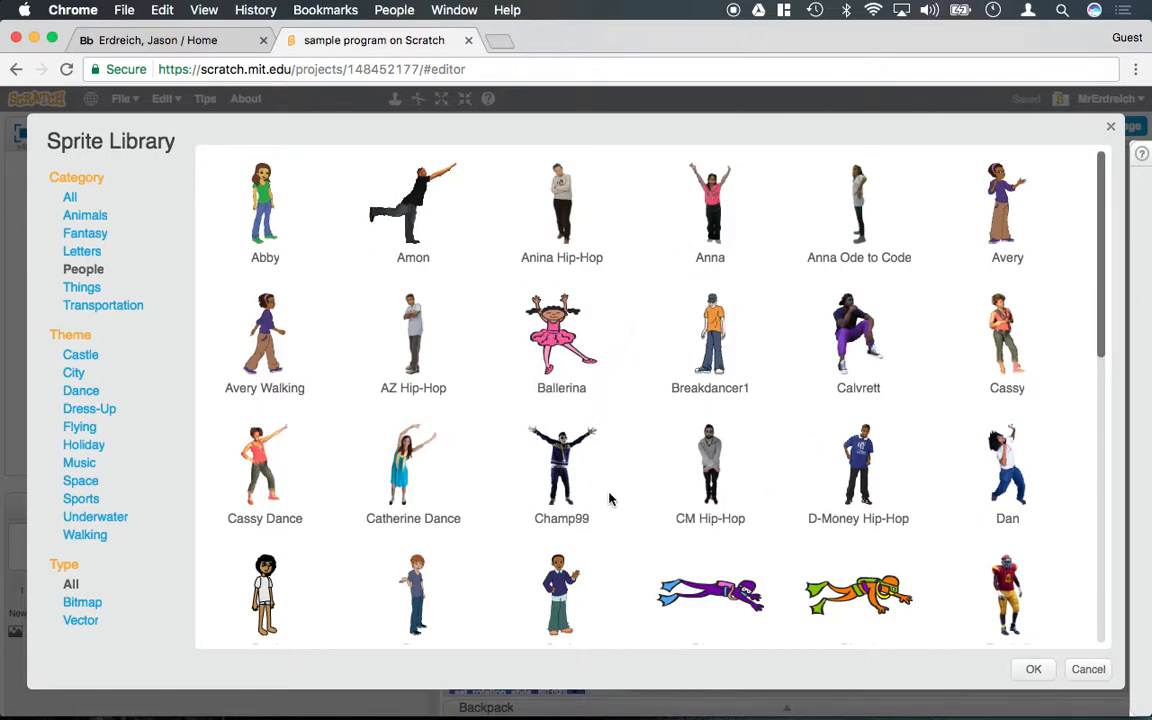
{"action": "mouse_move", "coordinate": [240, 320]}
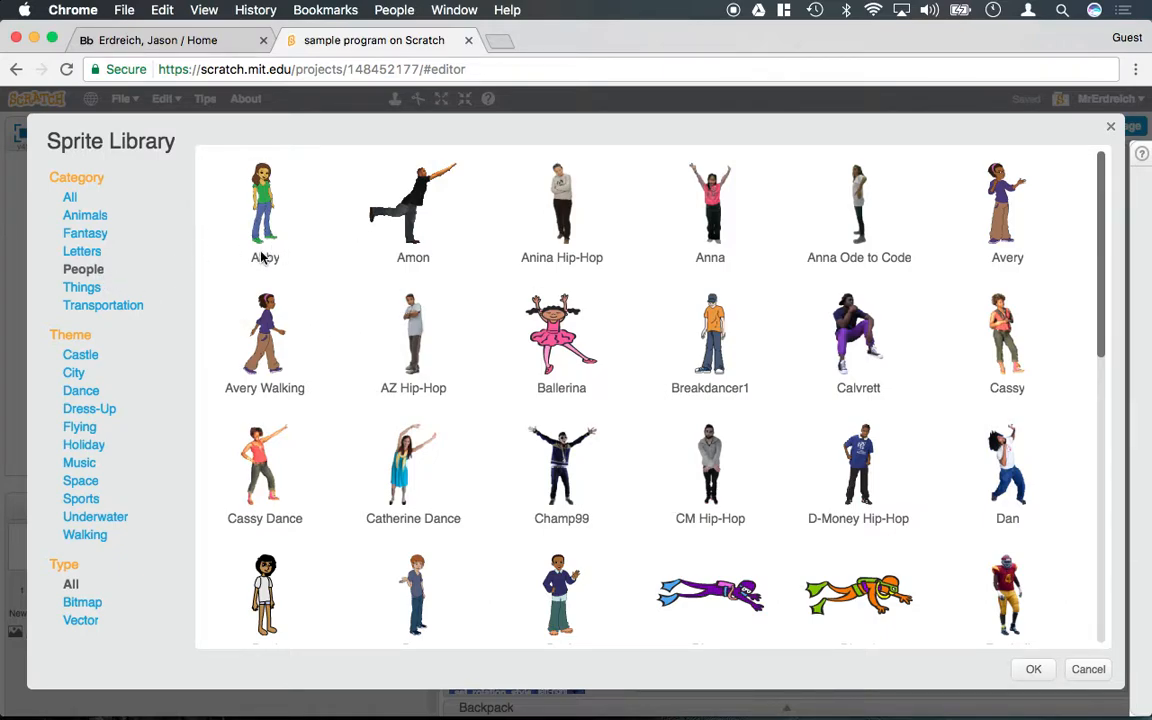
{"action": "mouse_move", "coordinate": [204, 256]}
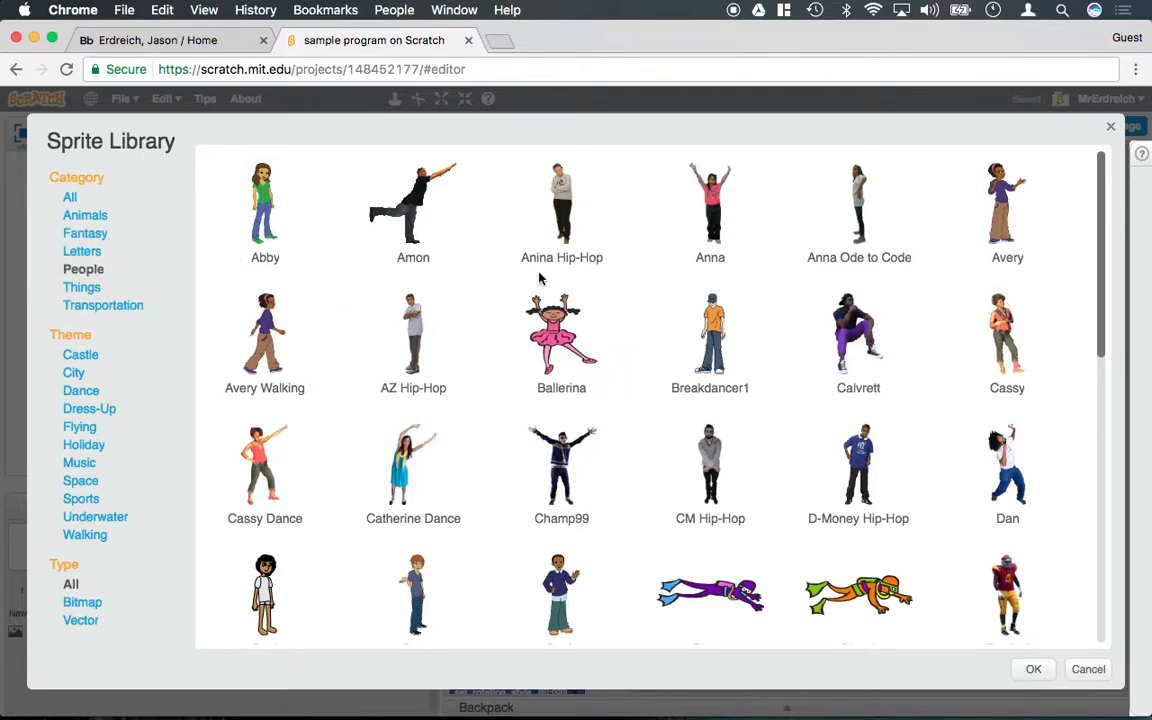
{"action": "left_click", "coordinate": [88, 216]}
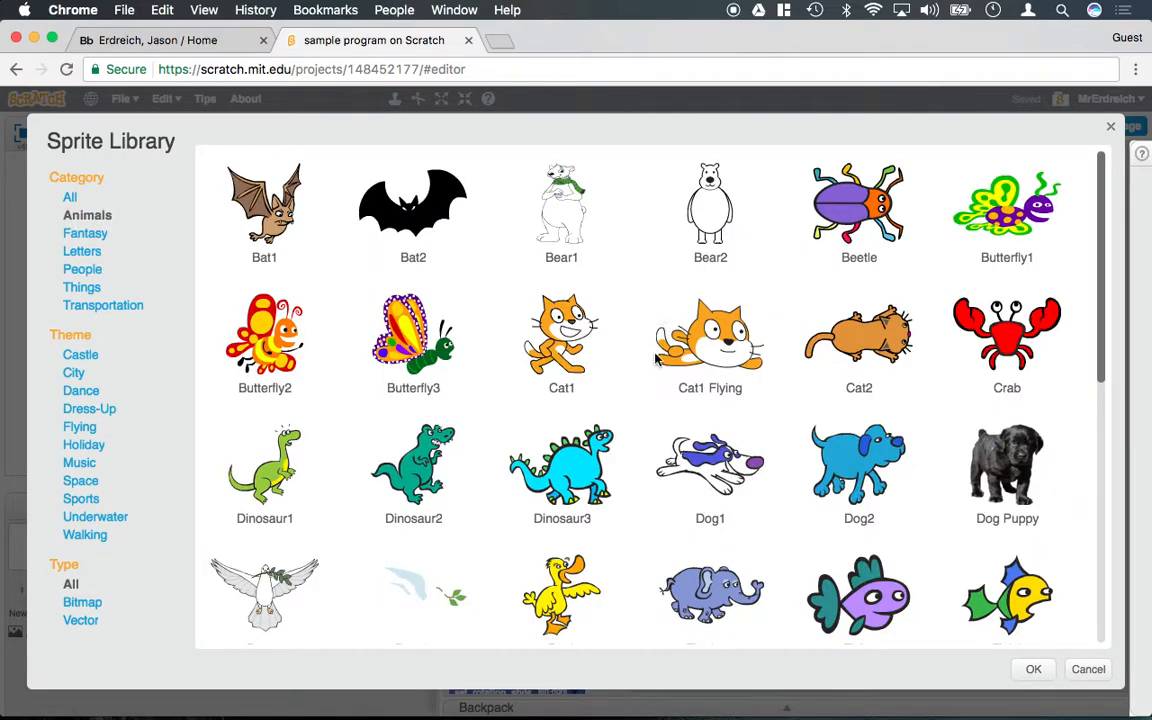
{"action": "scroll", "scroll_direction": "down", "scroll_amount": 3}
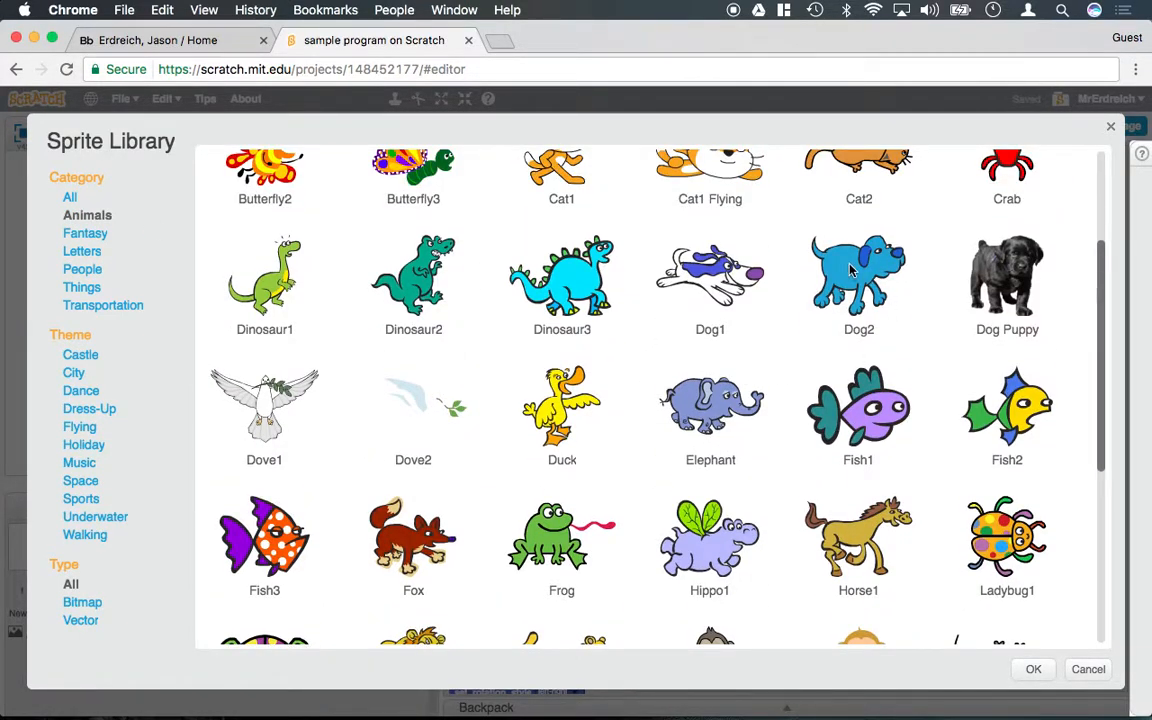
{"action": "left_click", "coordinate": [1032, 668]}
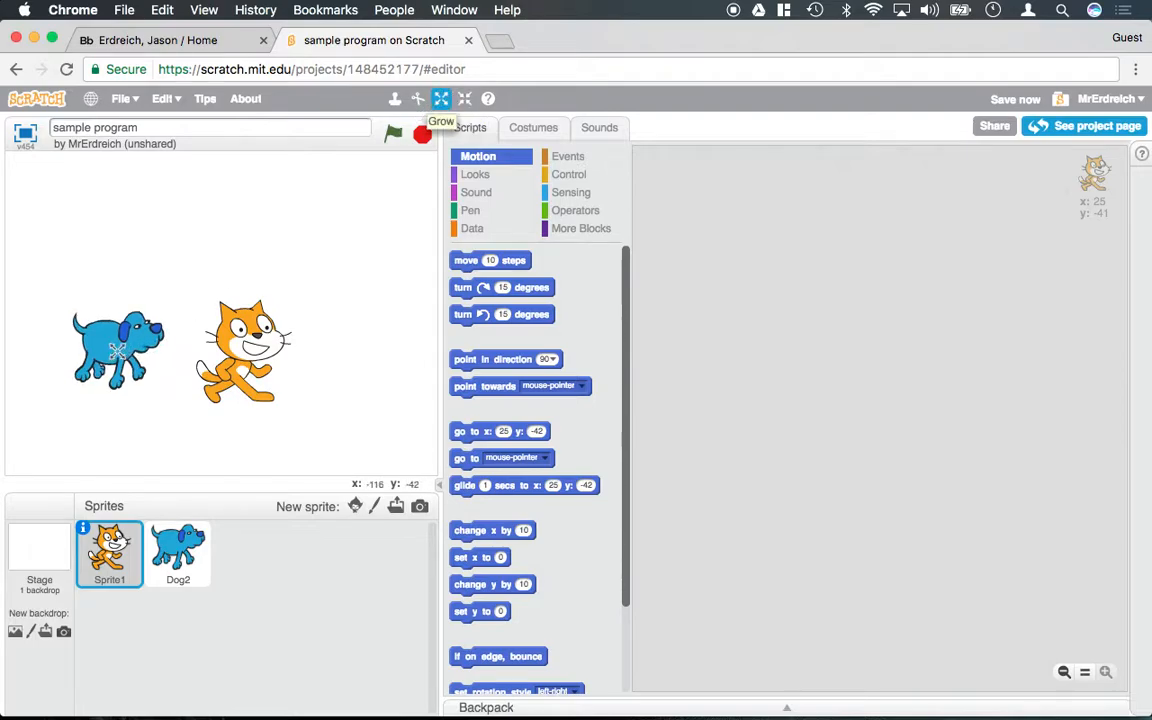
{"action": "left_click", "coordinate": [418, 100]}
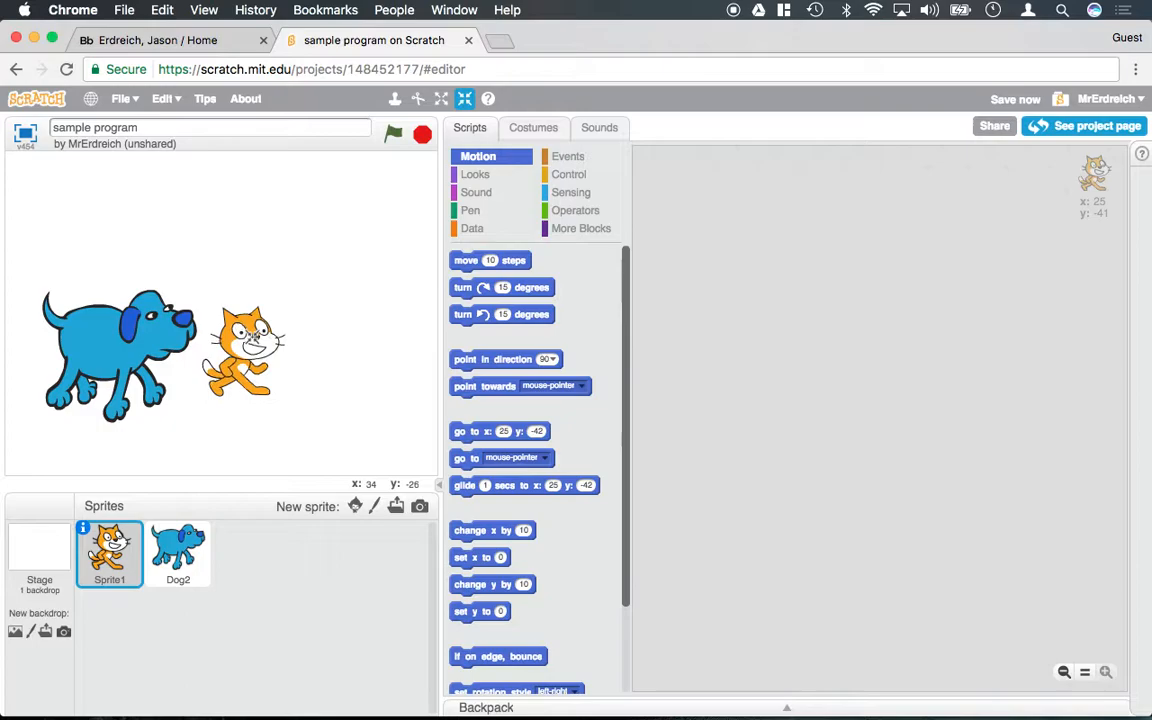
{"action": "left_click", "coordinate": [176, 554]}
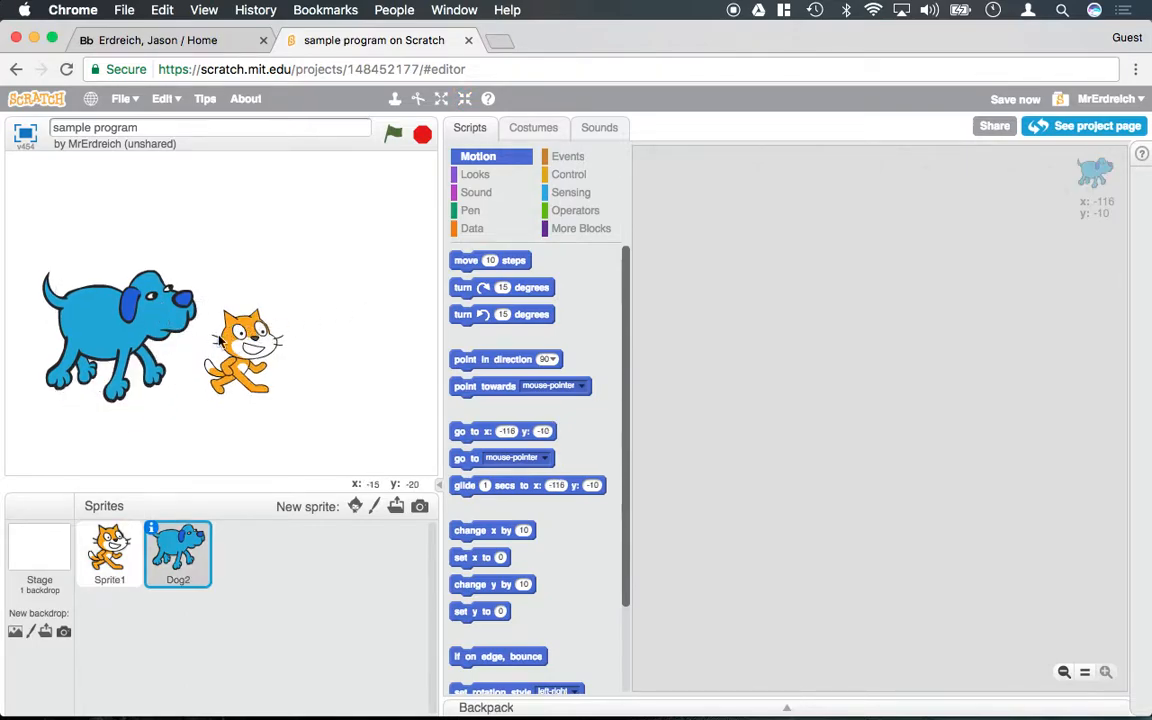
{"action": "left_click", "coordinate": [108, 554]}
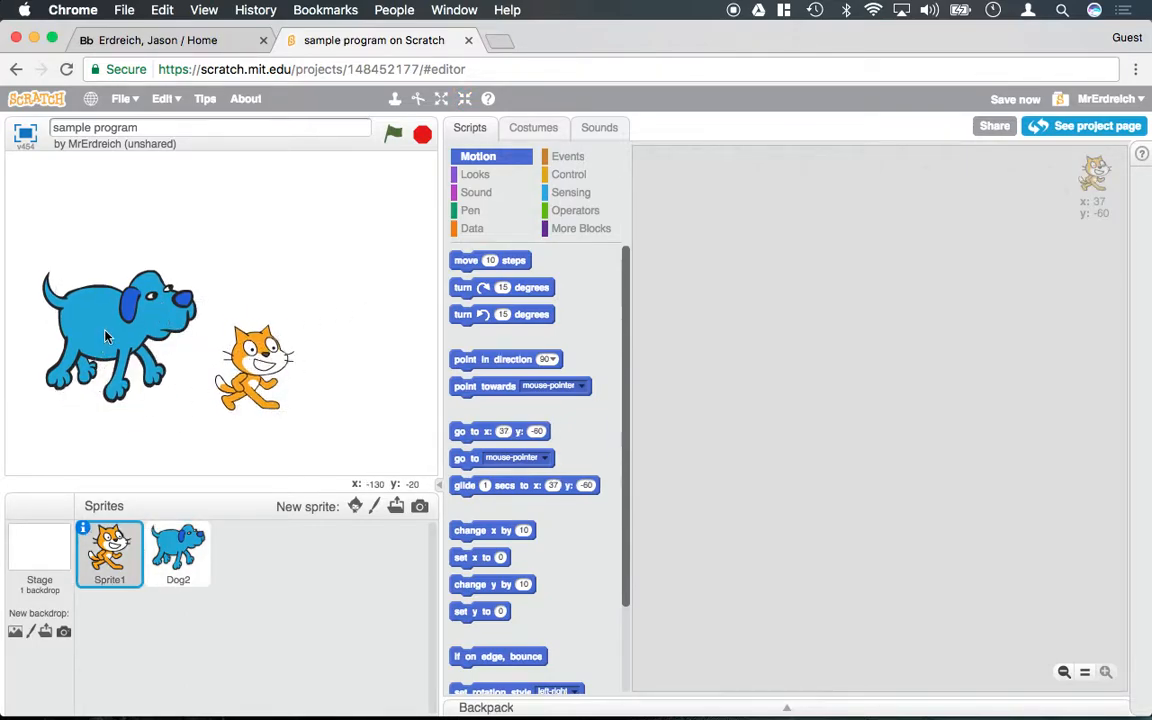
{"action": "left_click", "coordinate": [176, 552]}
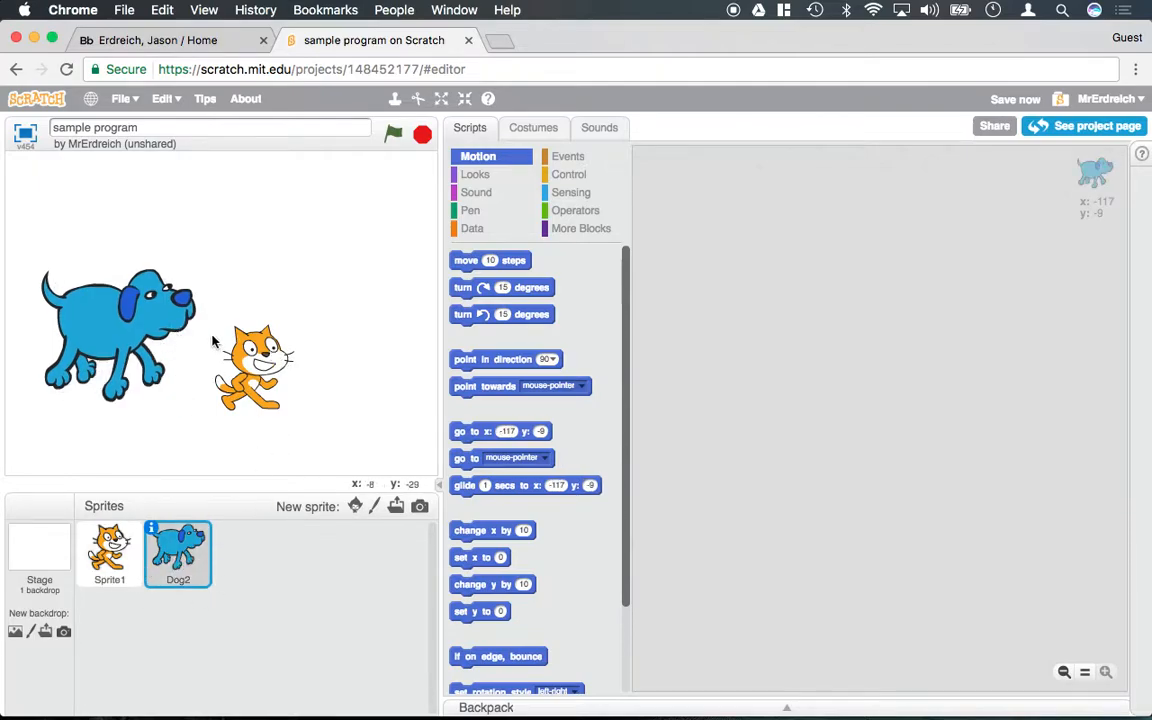
{"action": "mouse_move", "coordinate": [248, 330]}
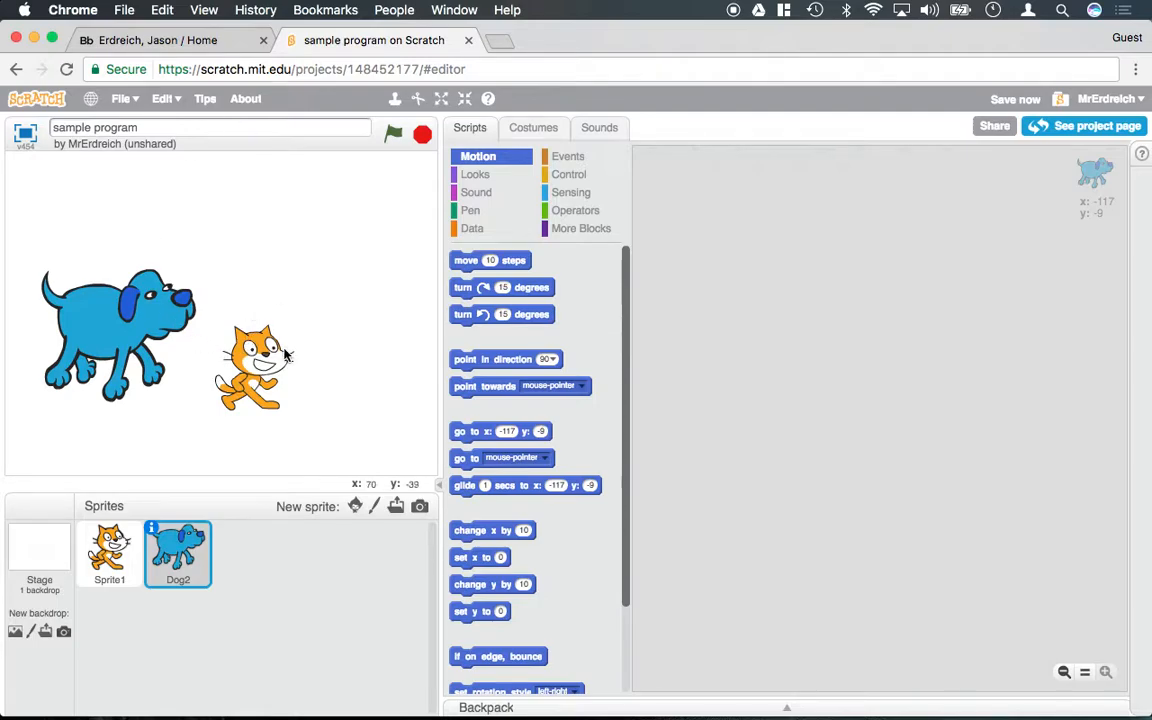
Build the dog's green-flag script with a 'move 8 steps' block from Events and Motion
{"action": "left_click", "coordinate": [108, 552]}
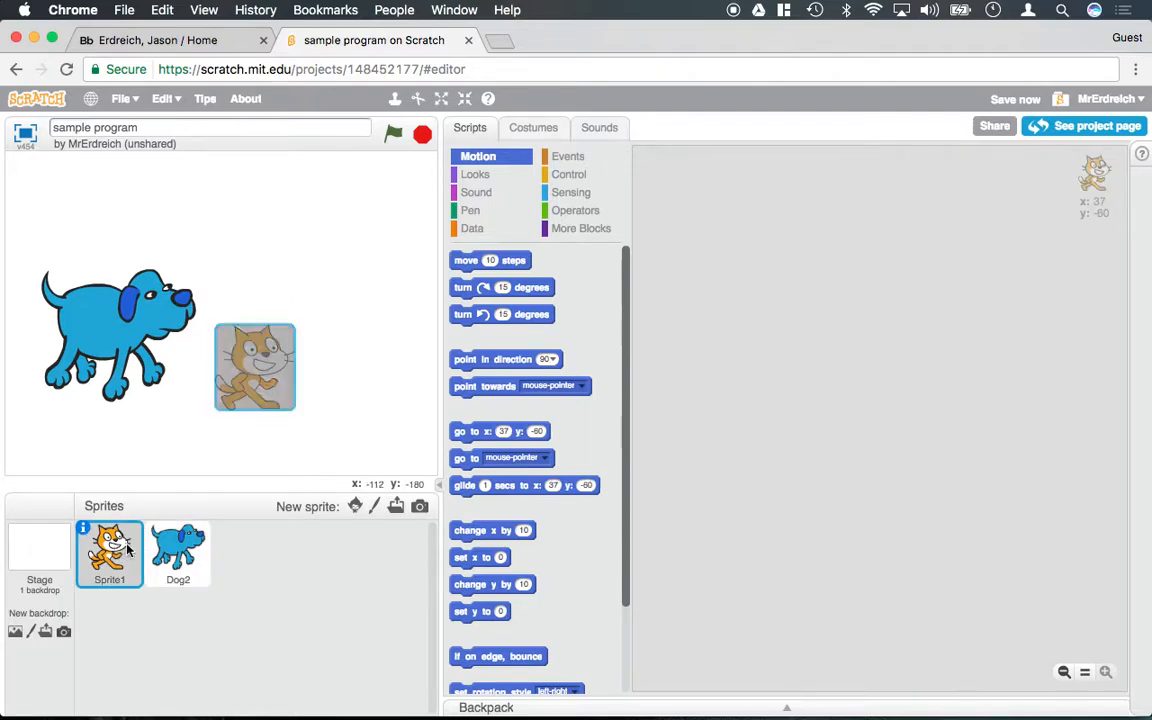
{"action": "left_click", "coordinate": [568, 156]}
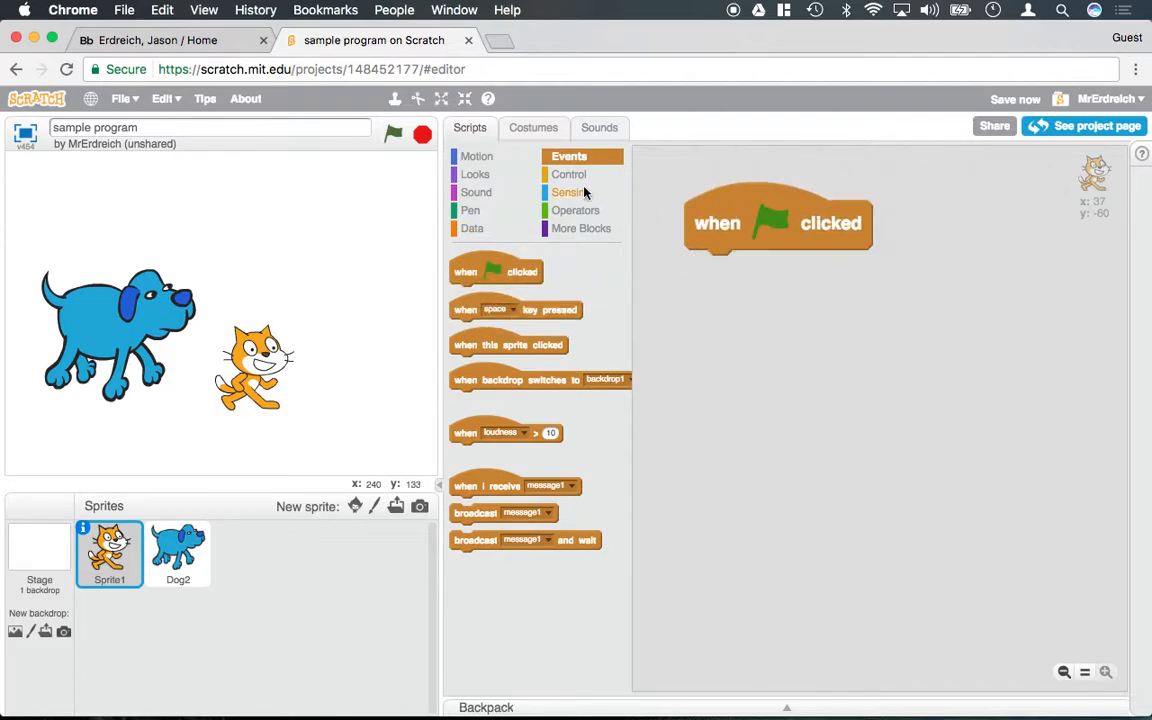
{"action": "left_click", "coordinate": [476, 156]}
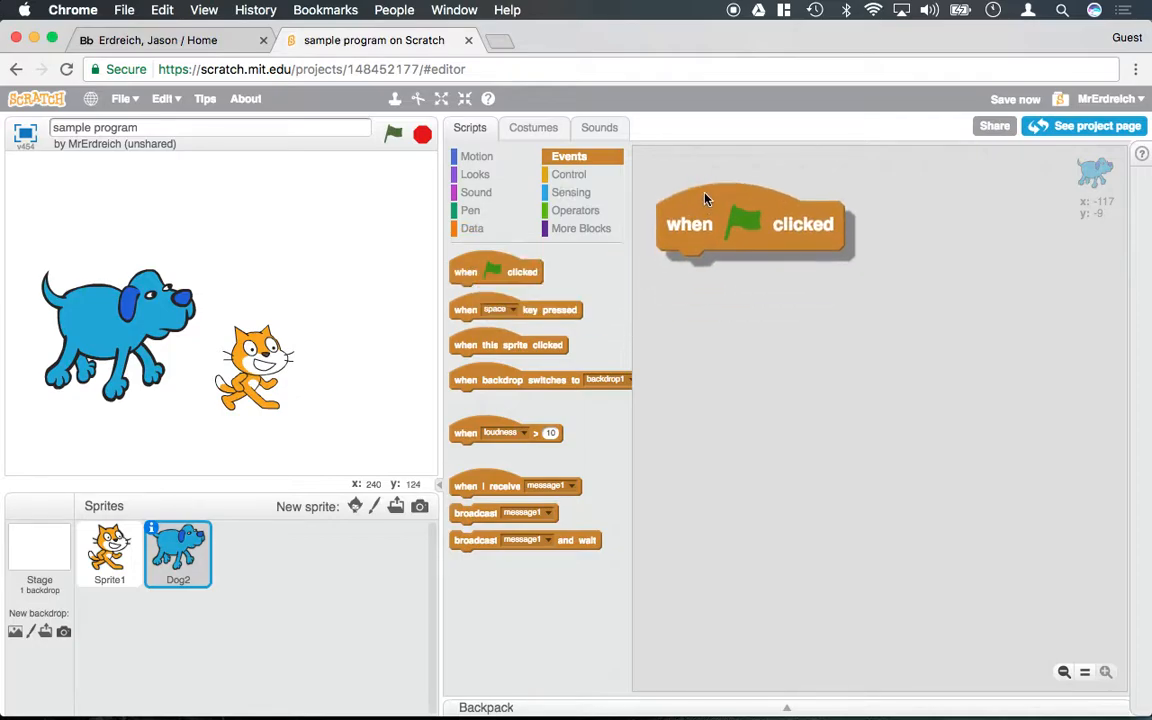
{"action": "left_click", "coordinate": [476, 156]}
{"action": "type", "text": "8"}
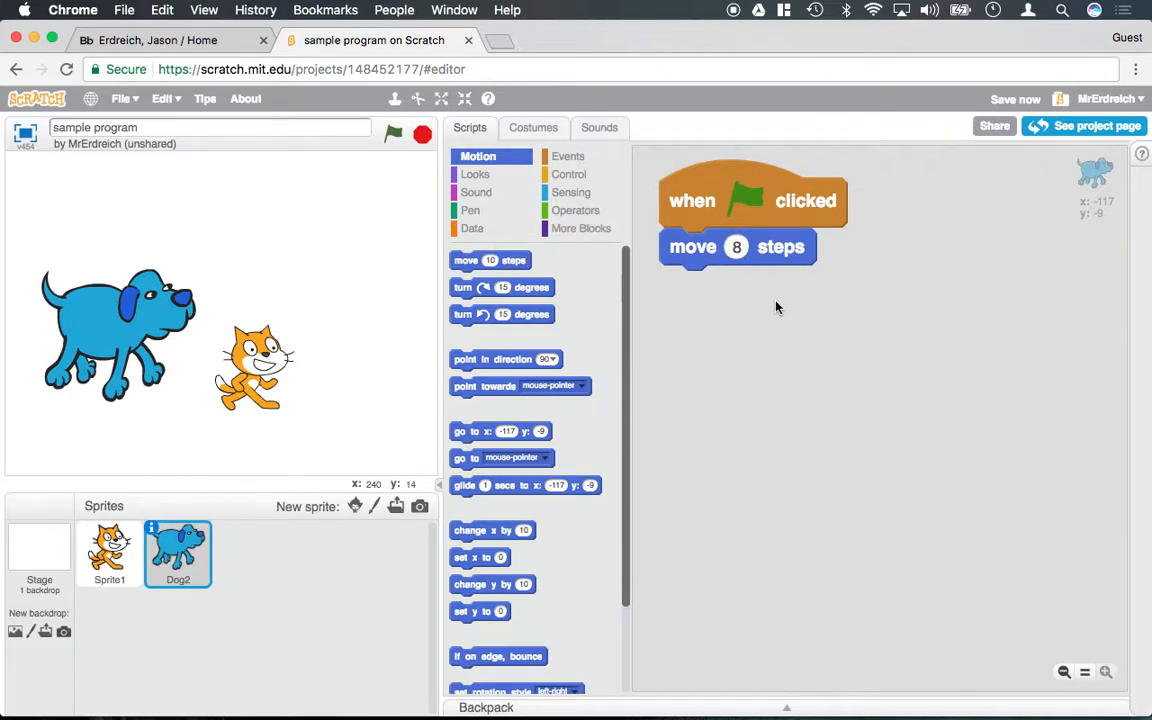
Run the project three times with the green flag so the dog moves, then return to the cat
{"action": "left_click", "coordinate": [392, 134]}
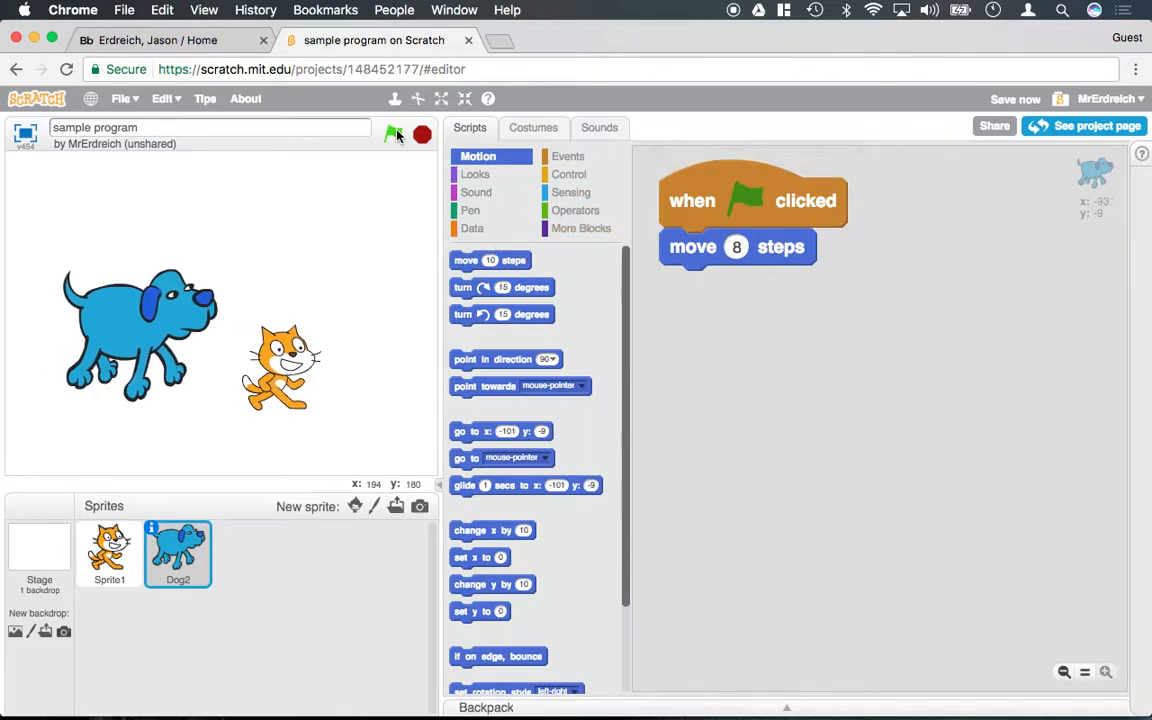
{"action": "left_click", "coordinate": [396, 134]}
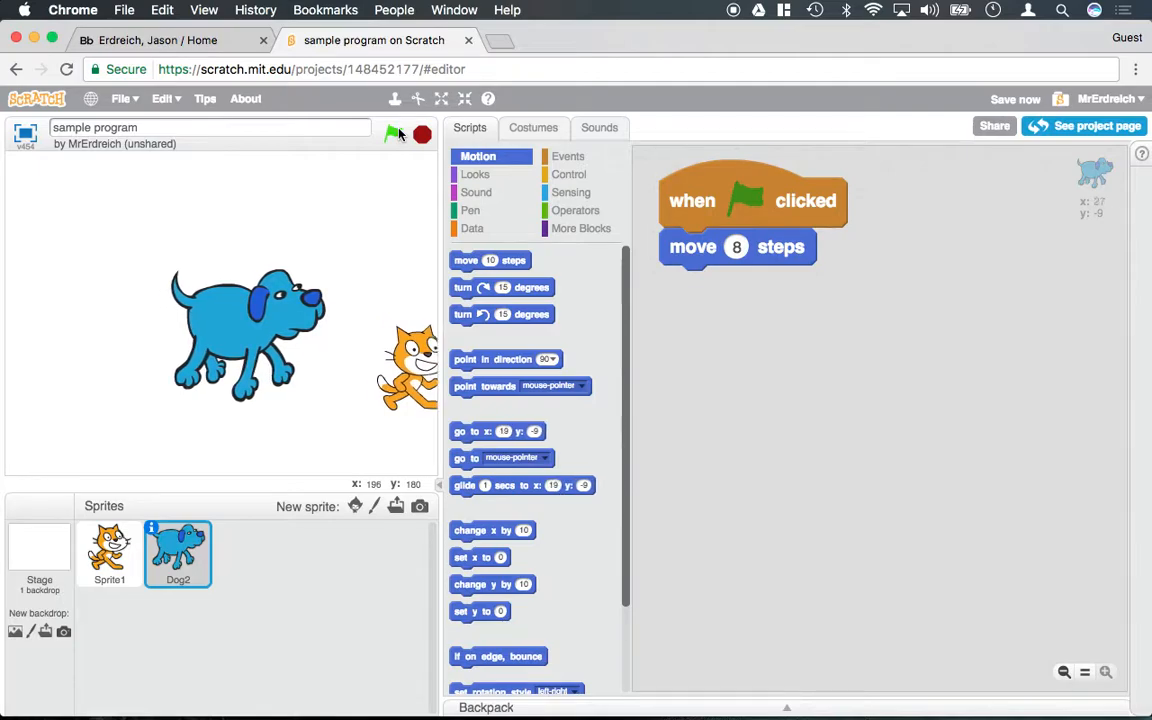
{"action": "left_click", "coordinate": [392, 134]}
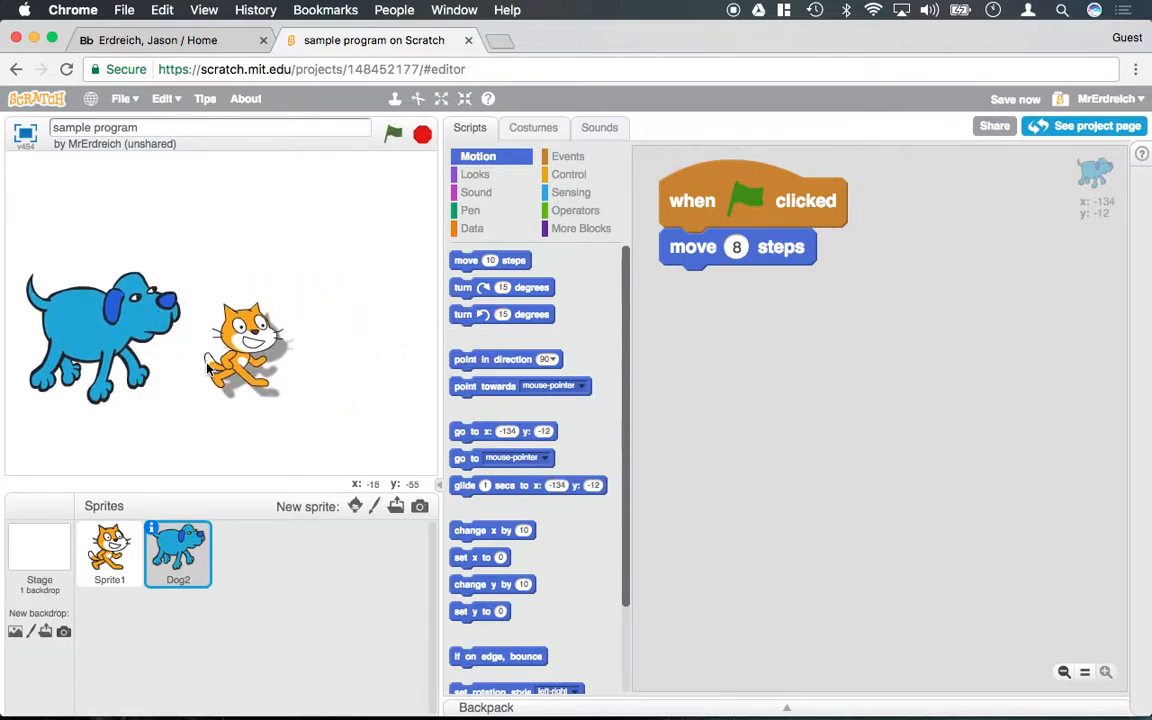
{"action": "left_click", "coordinate": [108, 554]}
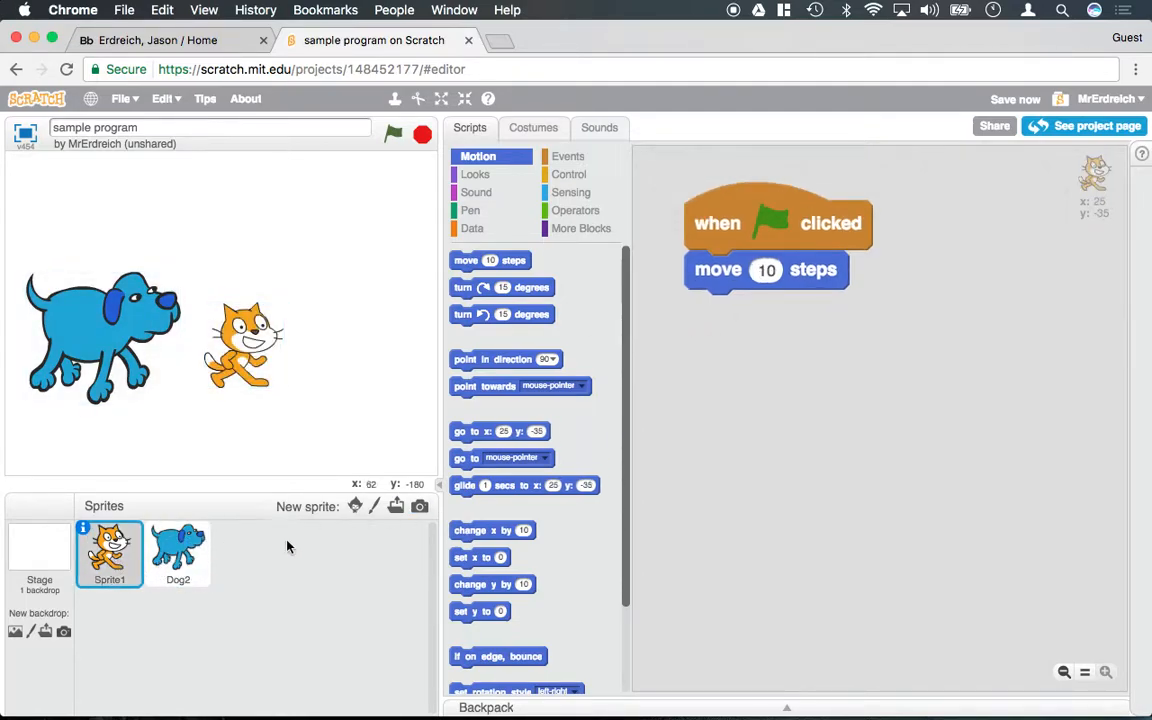
Paint a new sprite as a red flame outline, undoing a fill that flooded the background
{"action": "left_click", "coordinate": [374, 506]}
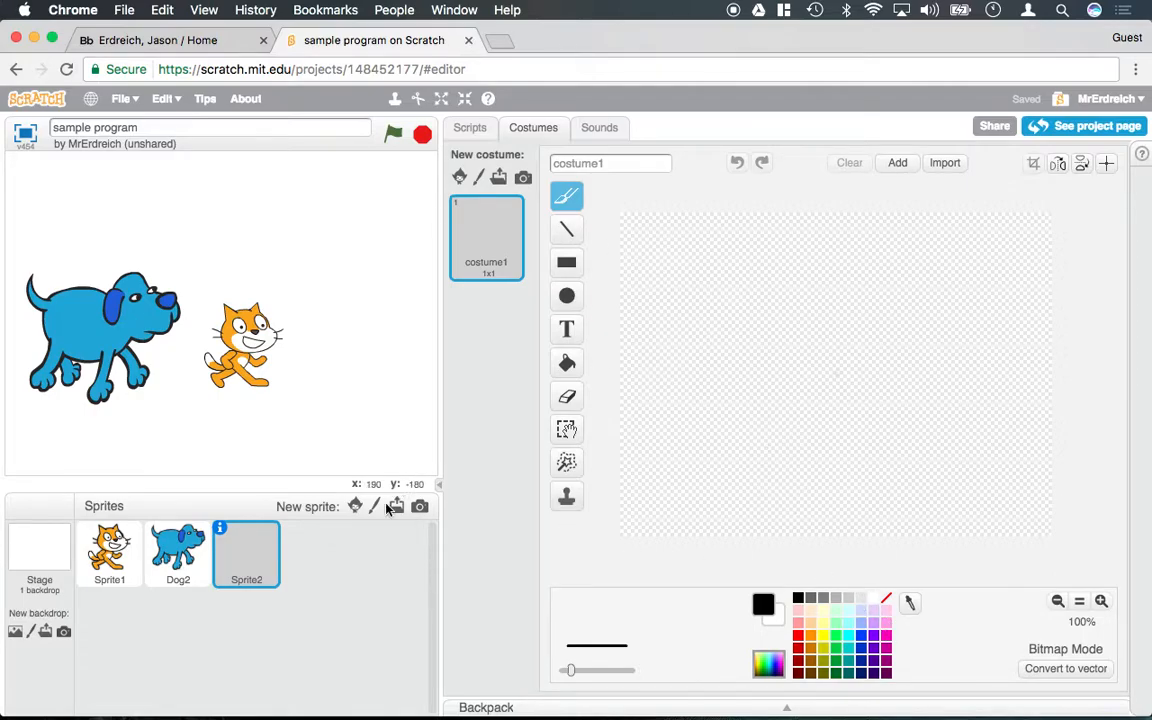
{"action": "mouse_move", "coordinate": [376, 506]}
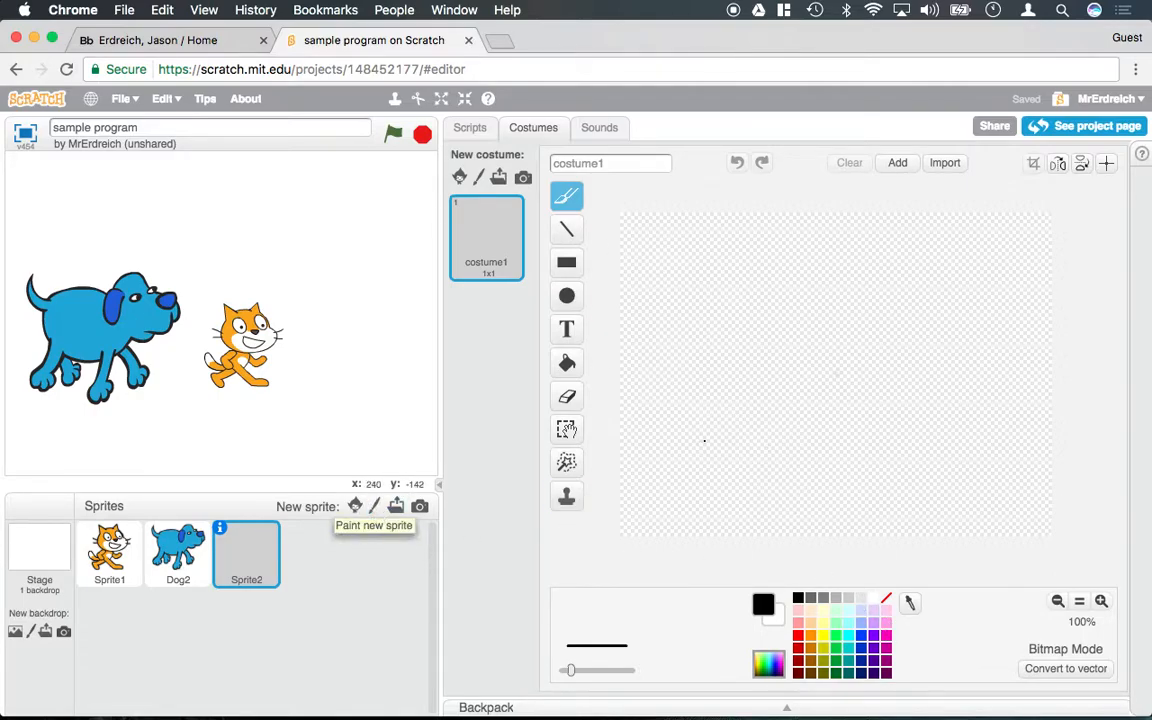
{"action": "left_click", "coordinate": [798, 620]}
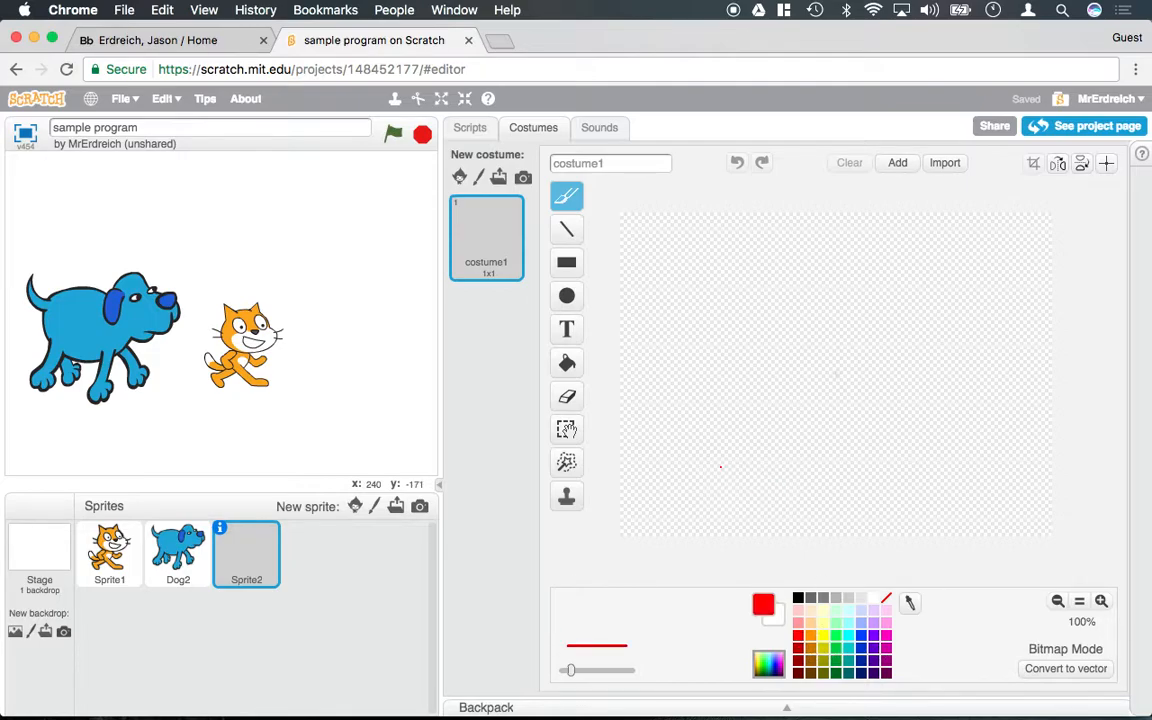
{"action": "left_click_drag", "start_coordinate": [722, 270], "coordinate": [884, 474]}
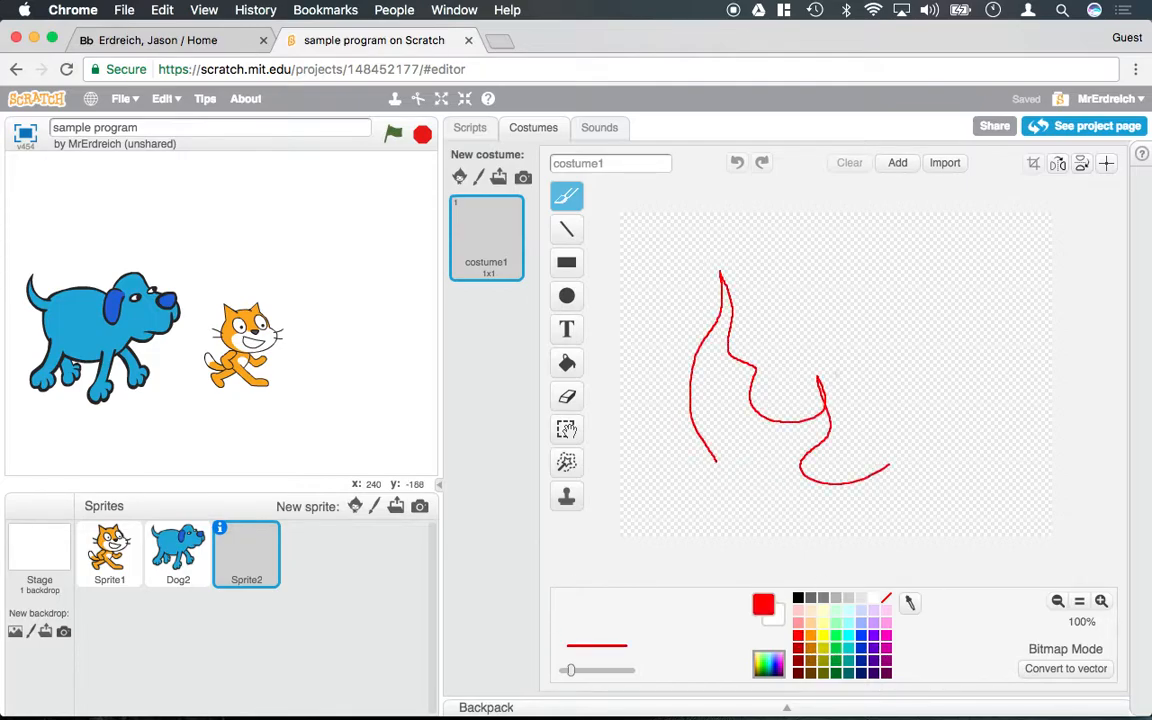
{"action": "left_click_drag", "start_coordinate": [870, 224], "coordinate": [1040, 500]}
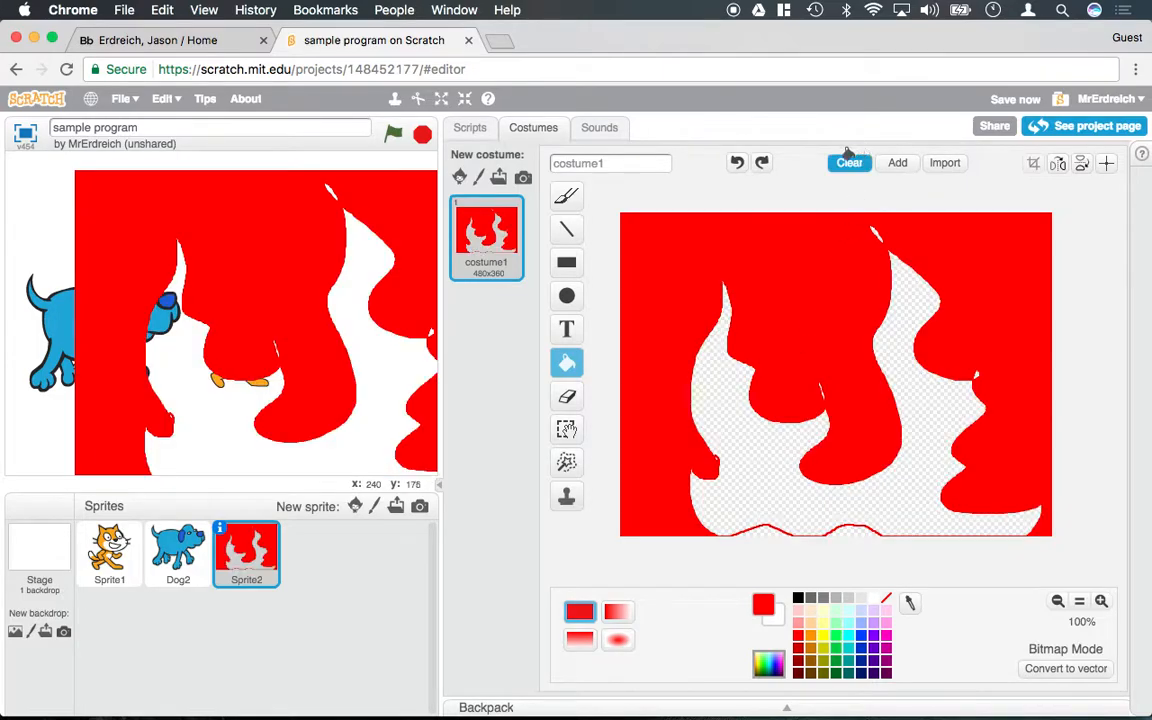
{"action": "left_click", "coordinate": [736, 162]}
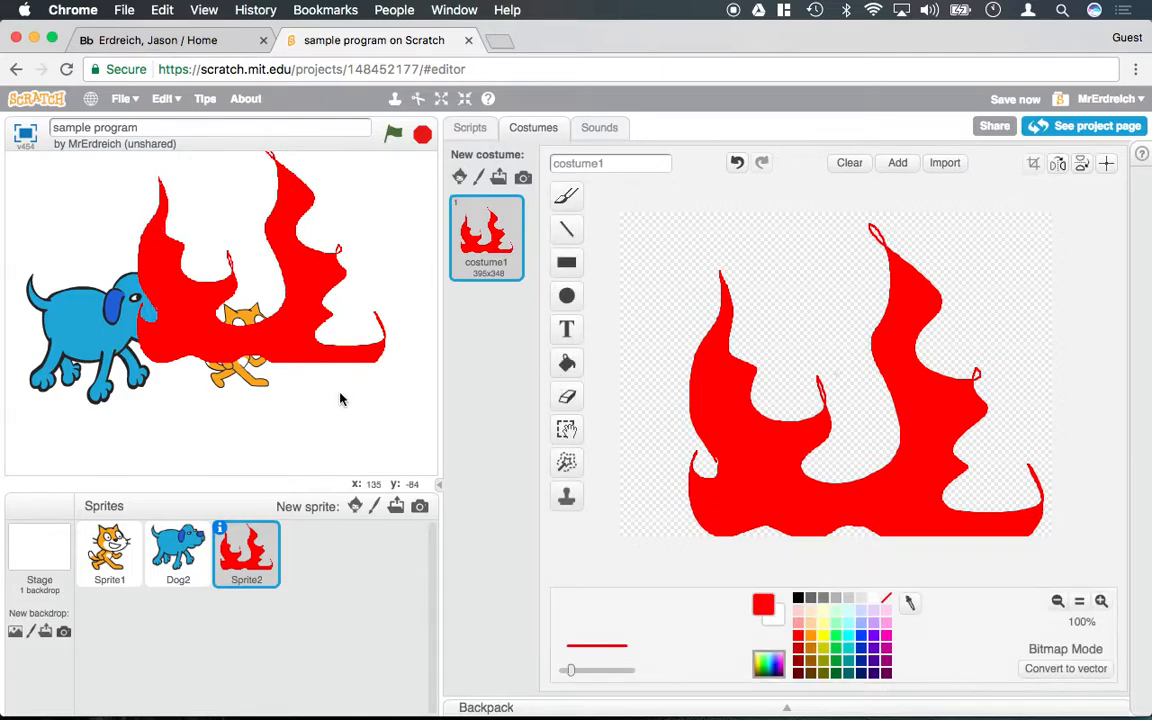
Upload the Iron Man image file as a new sprite
{"action": "left_click", "coordinate": [396, 506]}
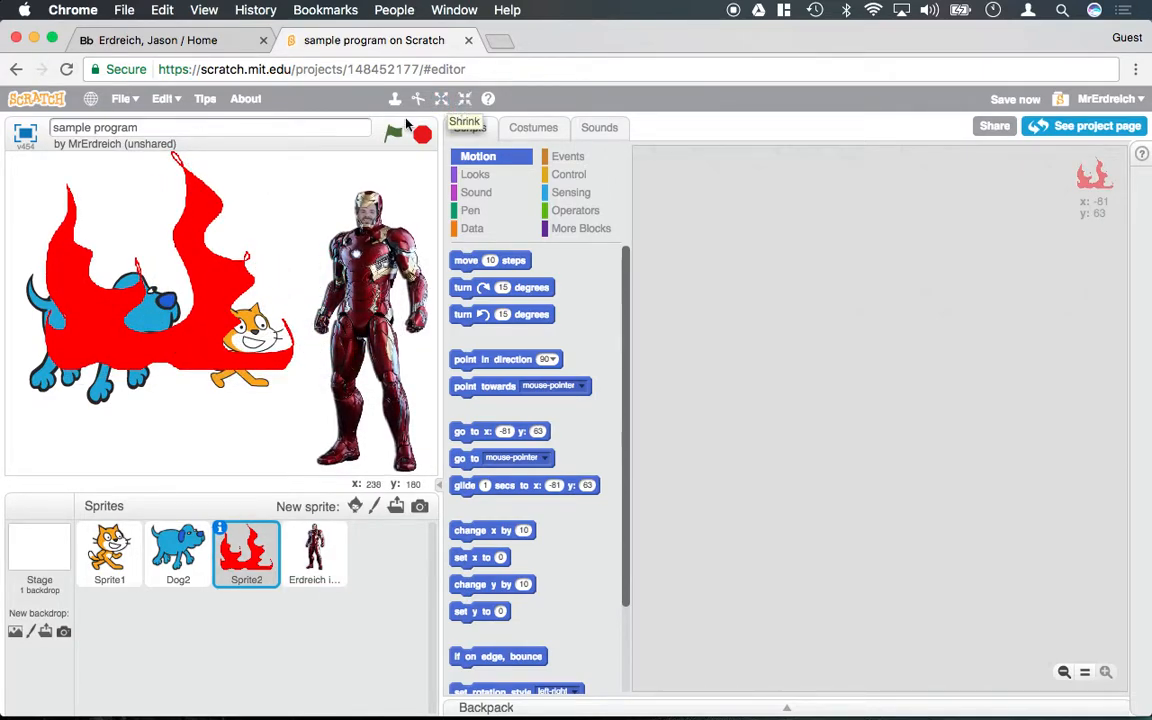
{"action": "left_click", "coordinate": [314, 550]}
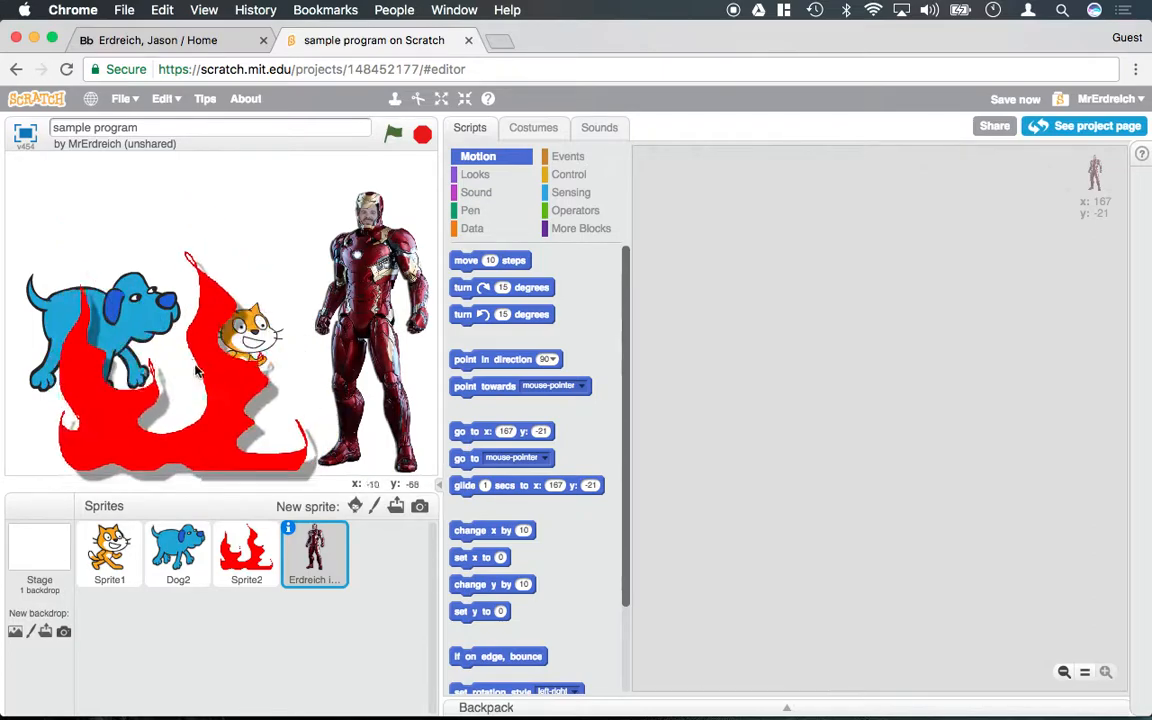
Right-click the red flame Sprite2 thumbnail to show its context menu
{"action": "right_click", "coordinate": [246, 552]}
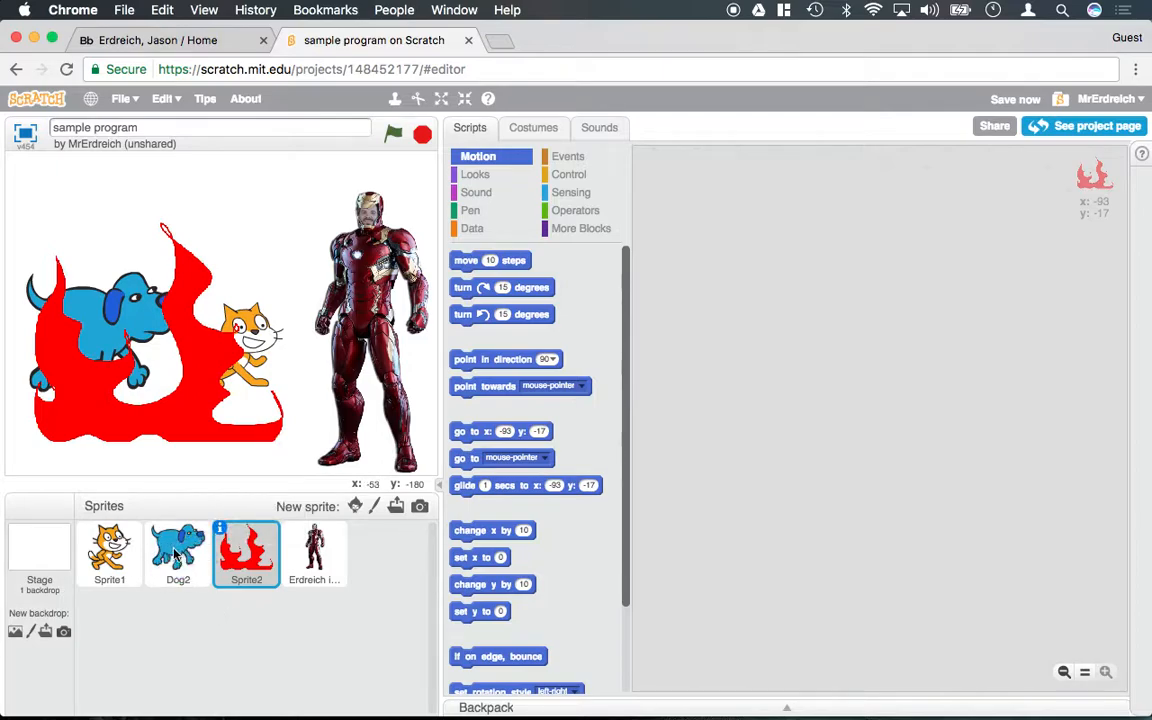
{"action": "right_click", "coordinate": [246, 550]}
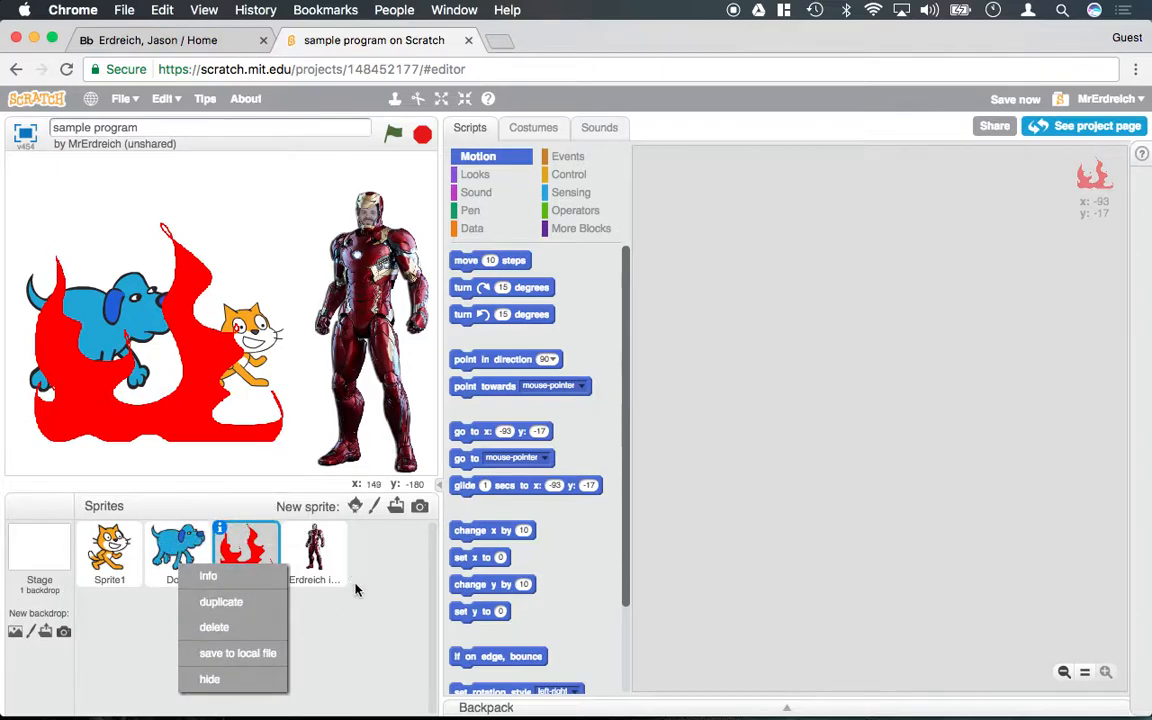